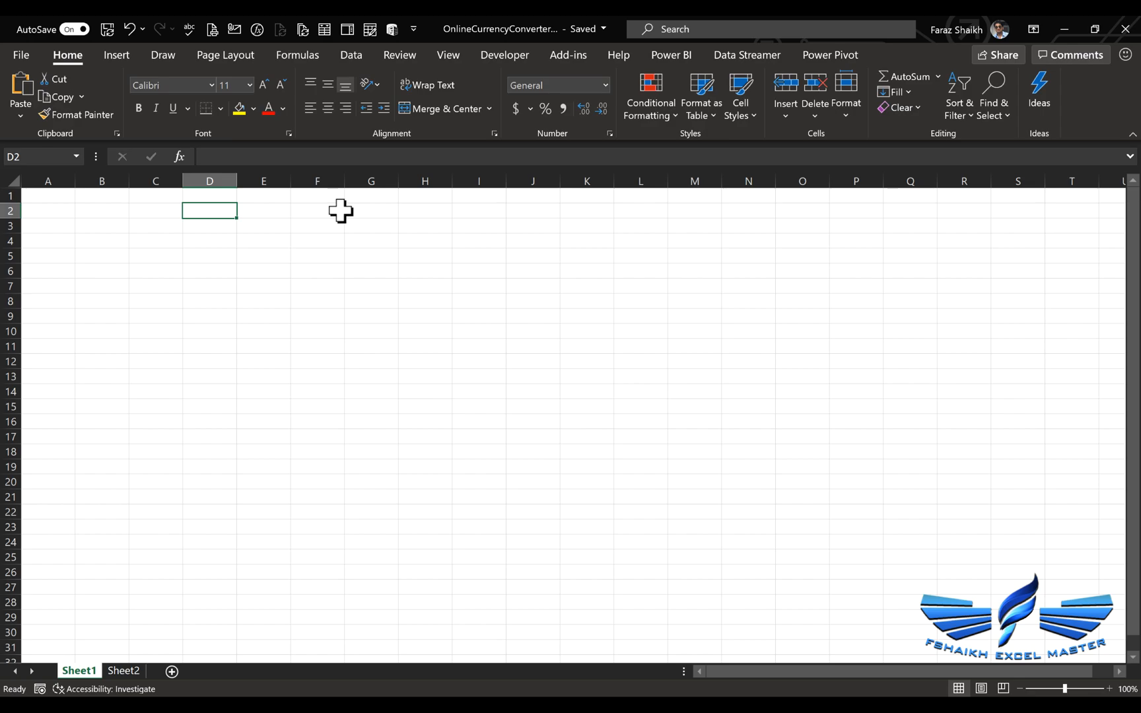
# Enter the currency pair 'USD INR' into cell D2
pyautogui.write('USD')
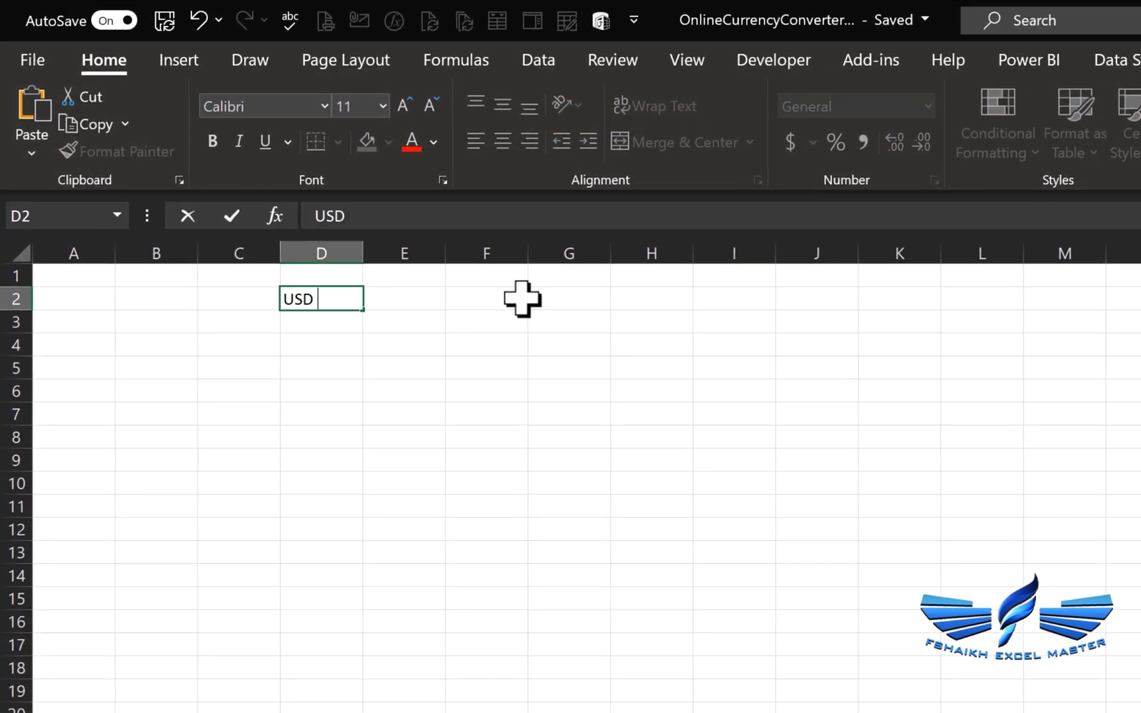
pyautogui.write('" "')
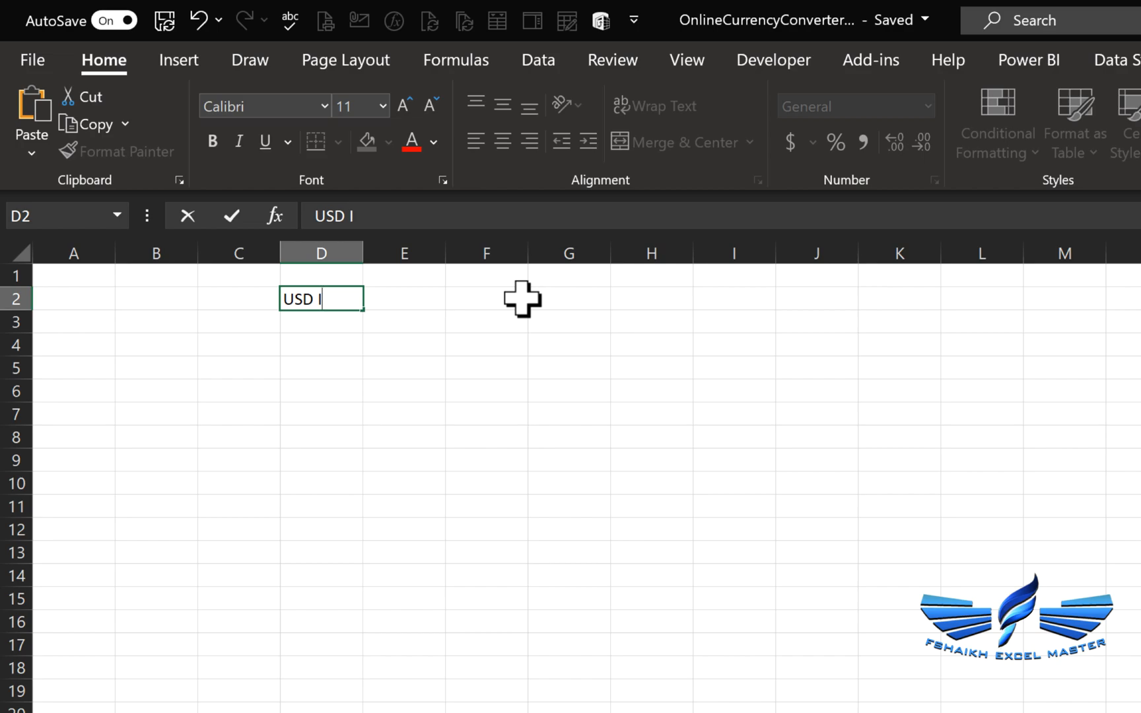
pyautogui.write('NR')
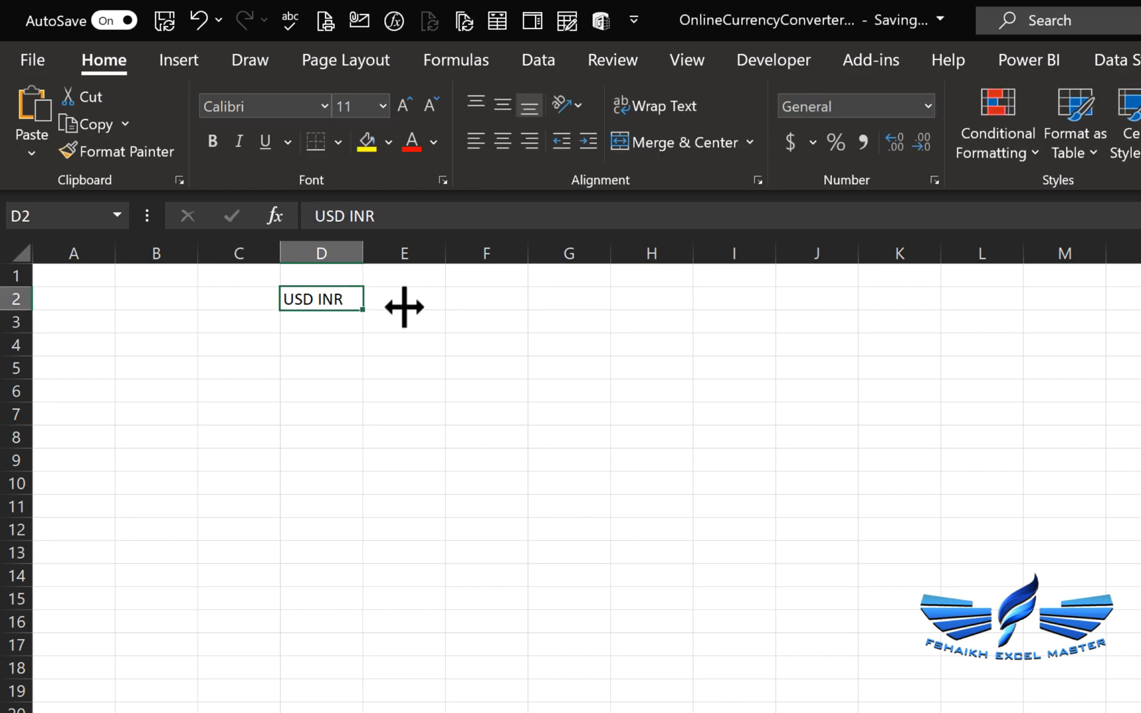
pyautogui.click(537, 59)
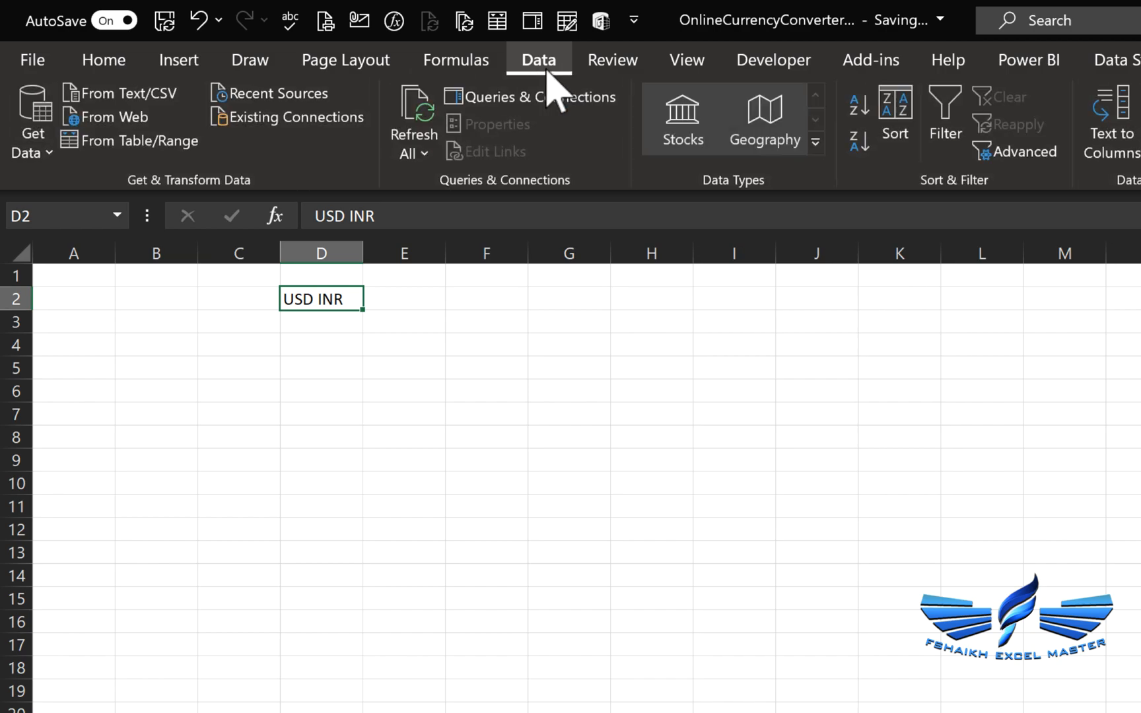
pyautogui.moveTo(702, 164)
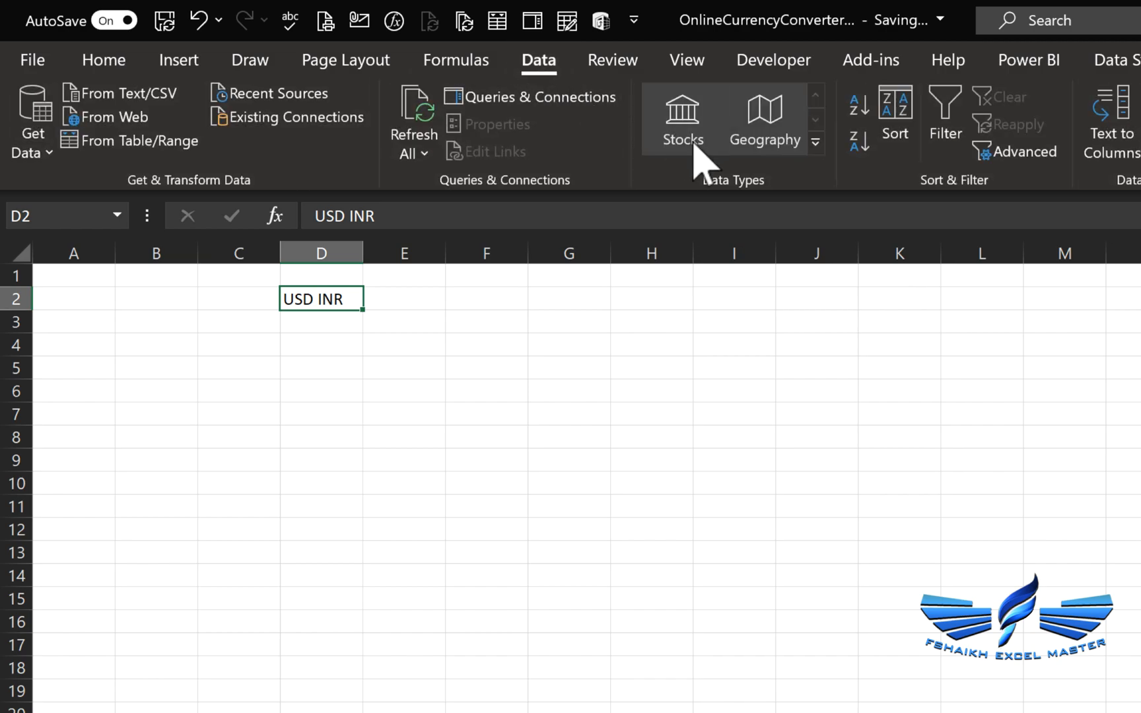
pyautogui.moveTo(681, 120)
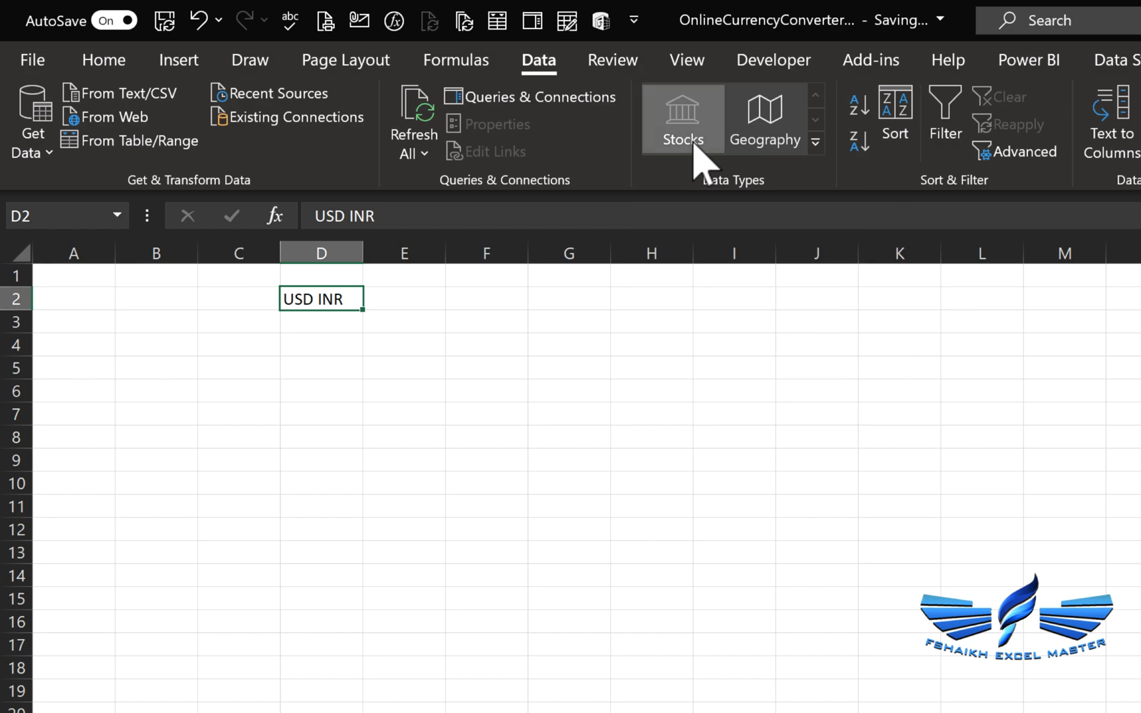
# Convert D2 to Stocks and add Price 69.61, Ticker symbol USDINR and Name alongside
pyautogui.click(682, 118)
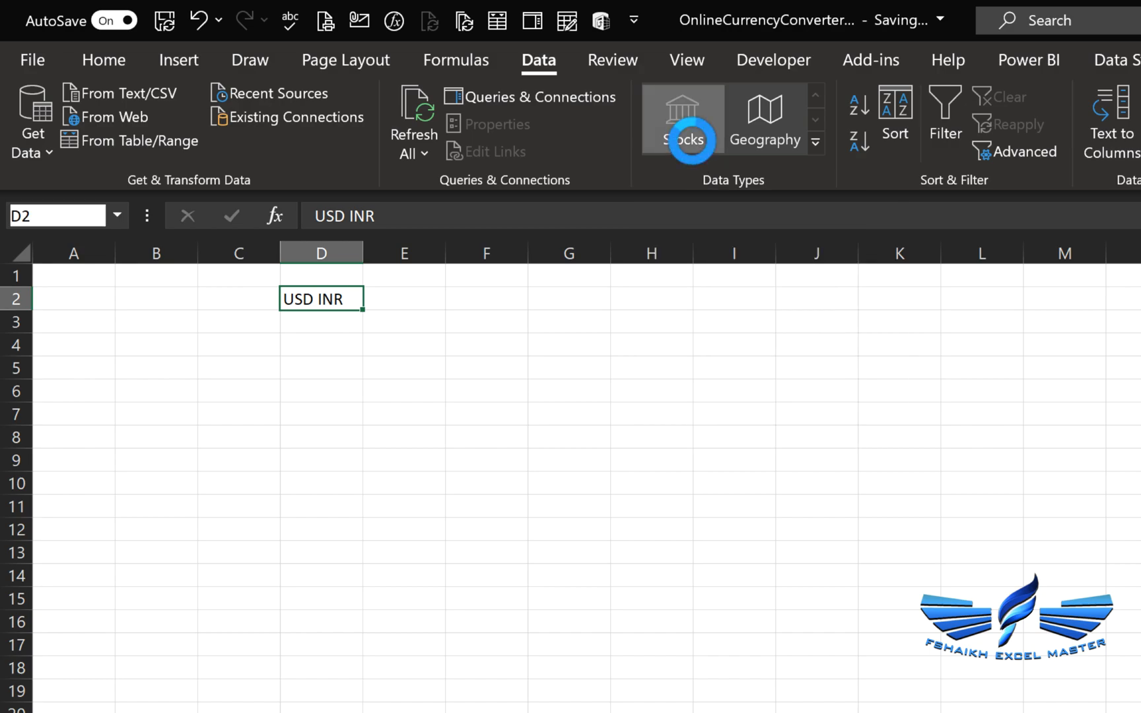
pyautogui.click(681, 120)
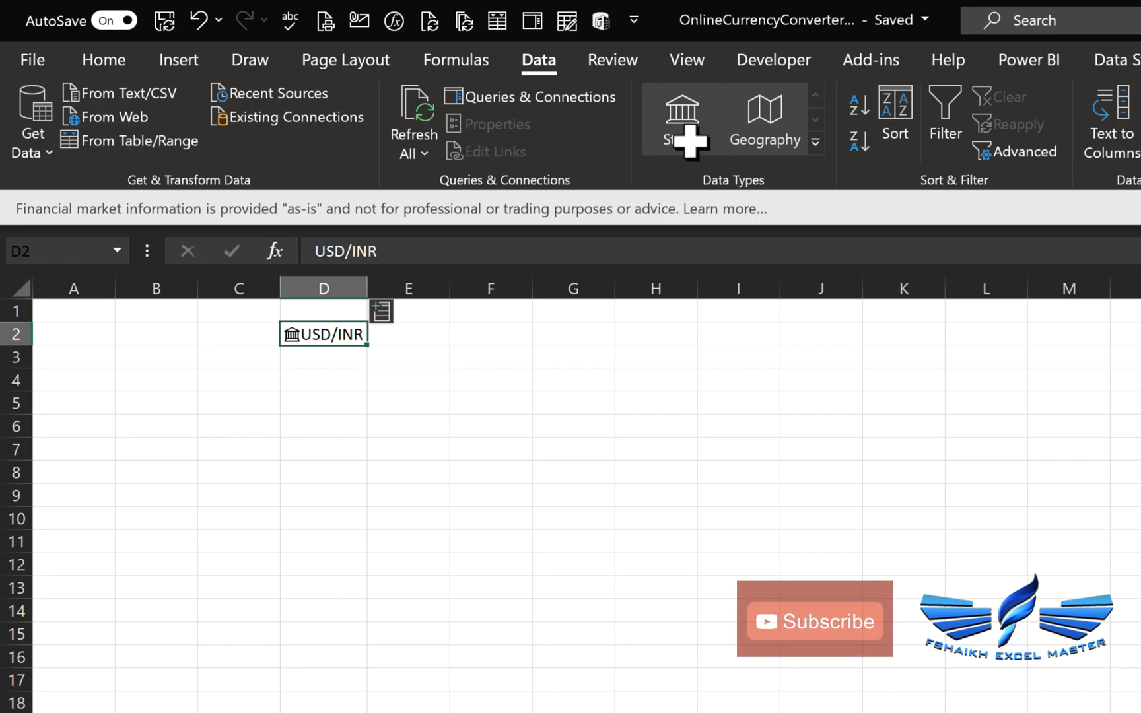
pyautogui.click(381, 309)
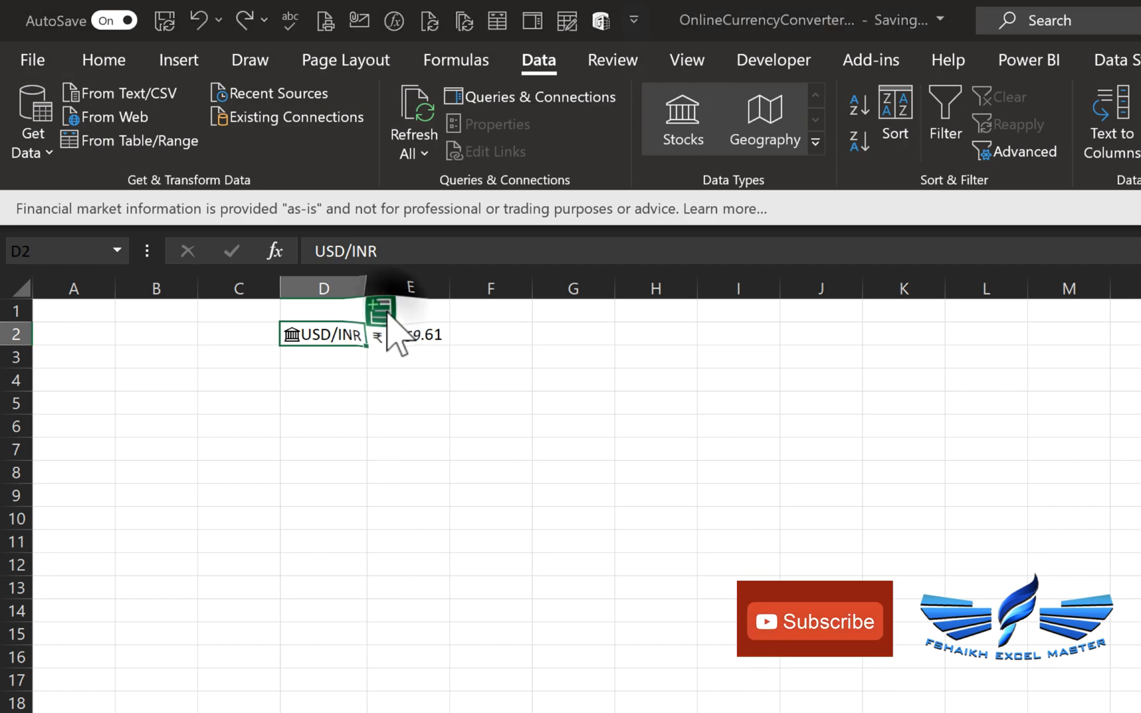
pyautogui.click(381, 311)
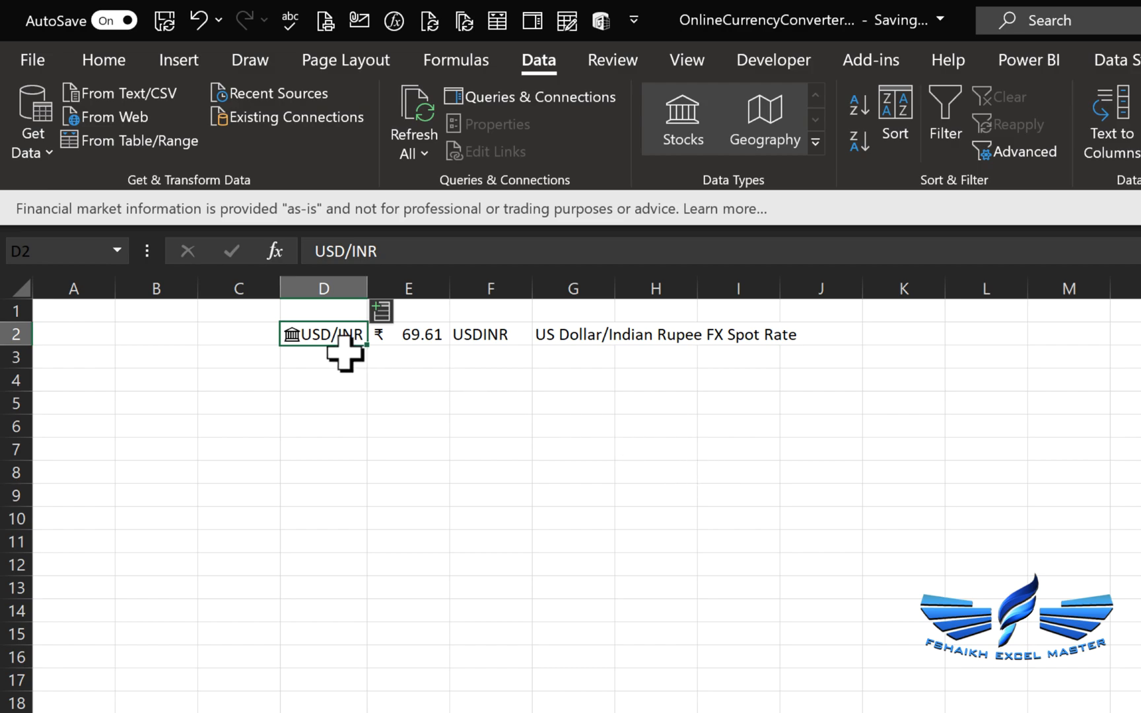
pyautogui.click(323, 357)
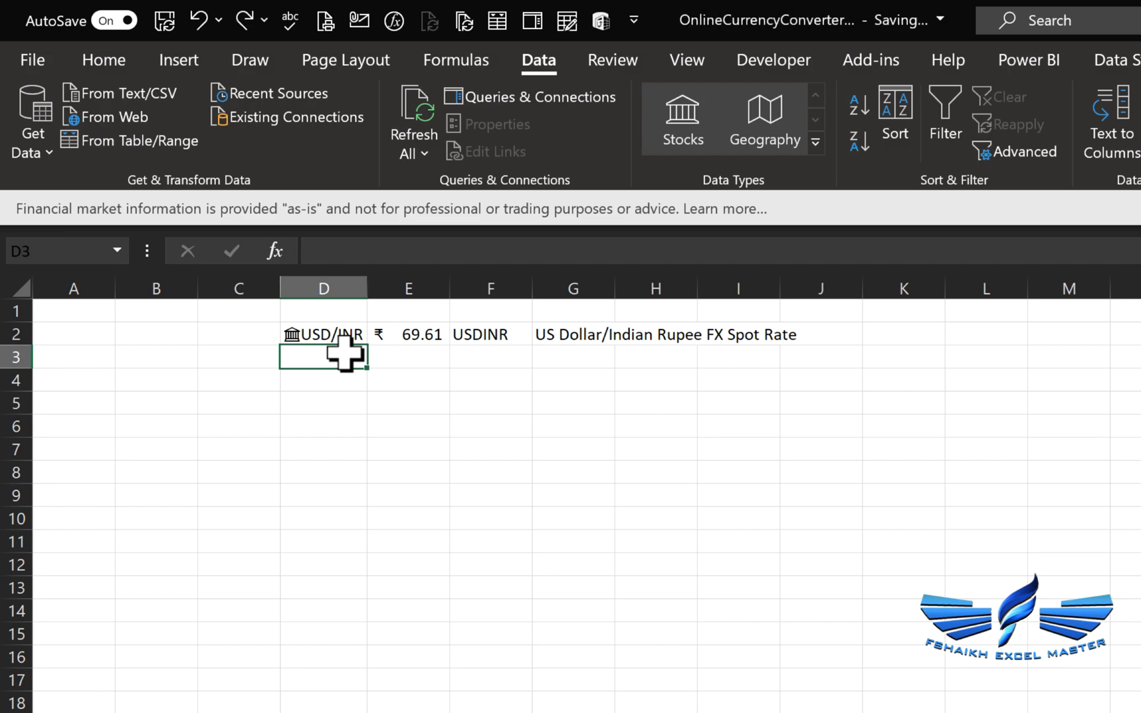
# Enter EURINR in D3 and fill the price, ticker and name formulas down into row 3
pyautogui.write('EU')
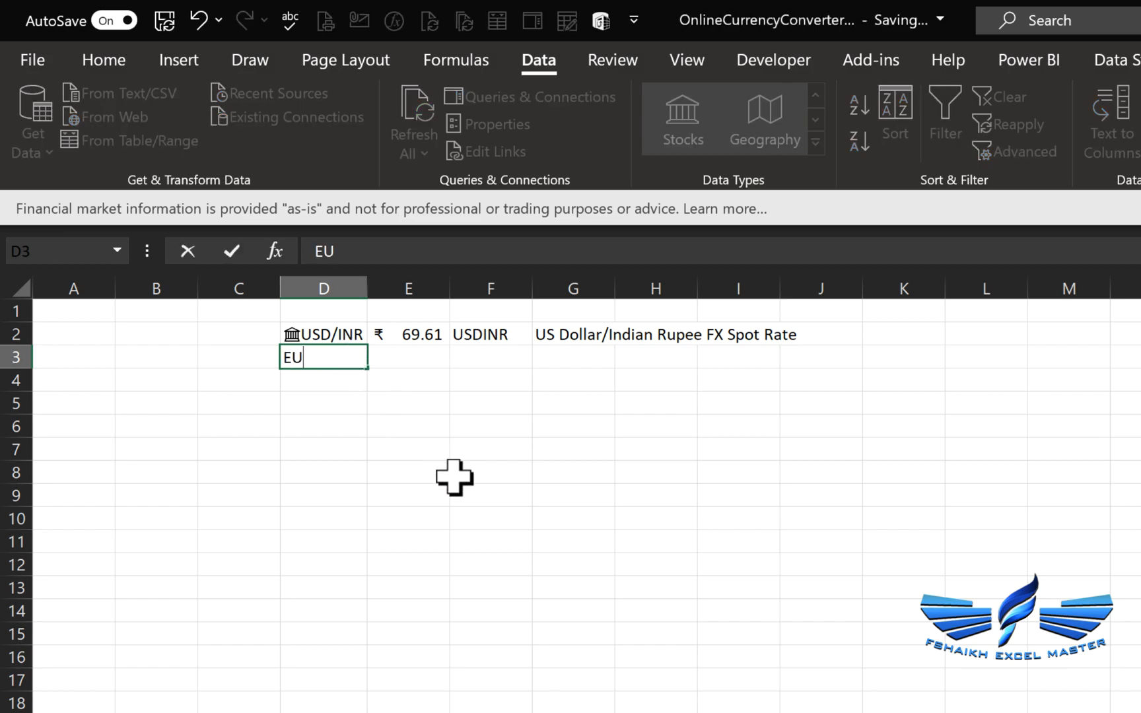
pyautogui.write('RINR')
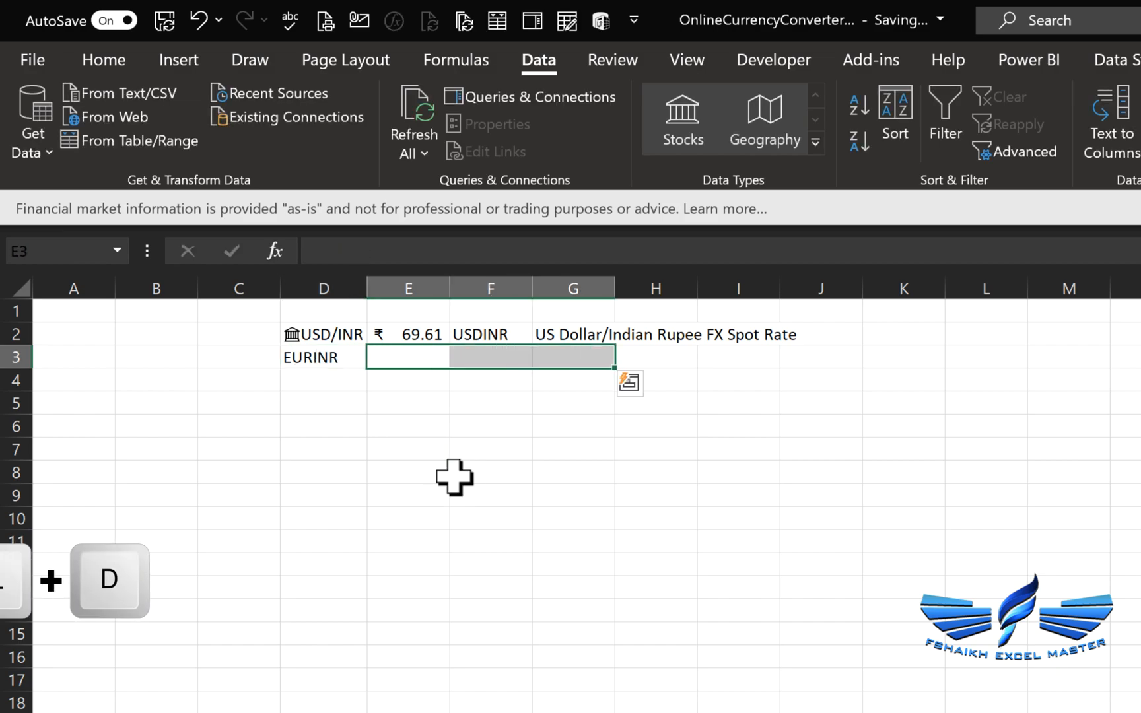
pyautogui.press('ctrl+d')
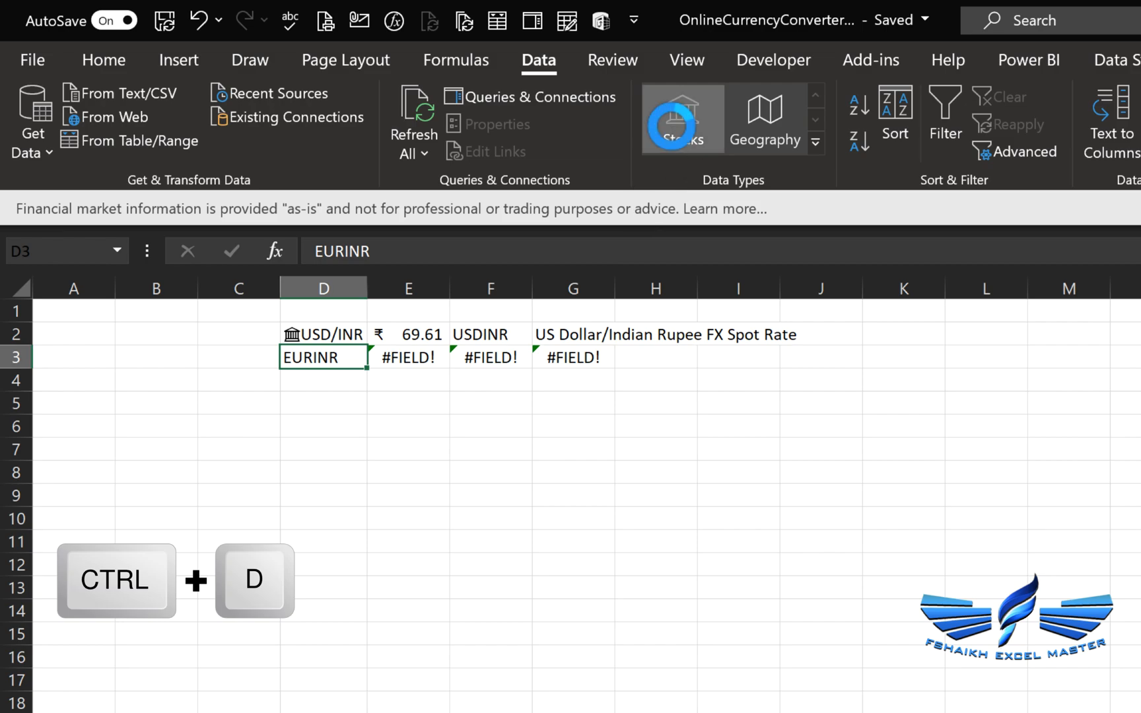
pyautogui.press('ctrl+d')
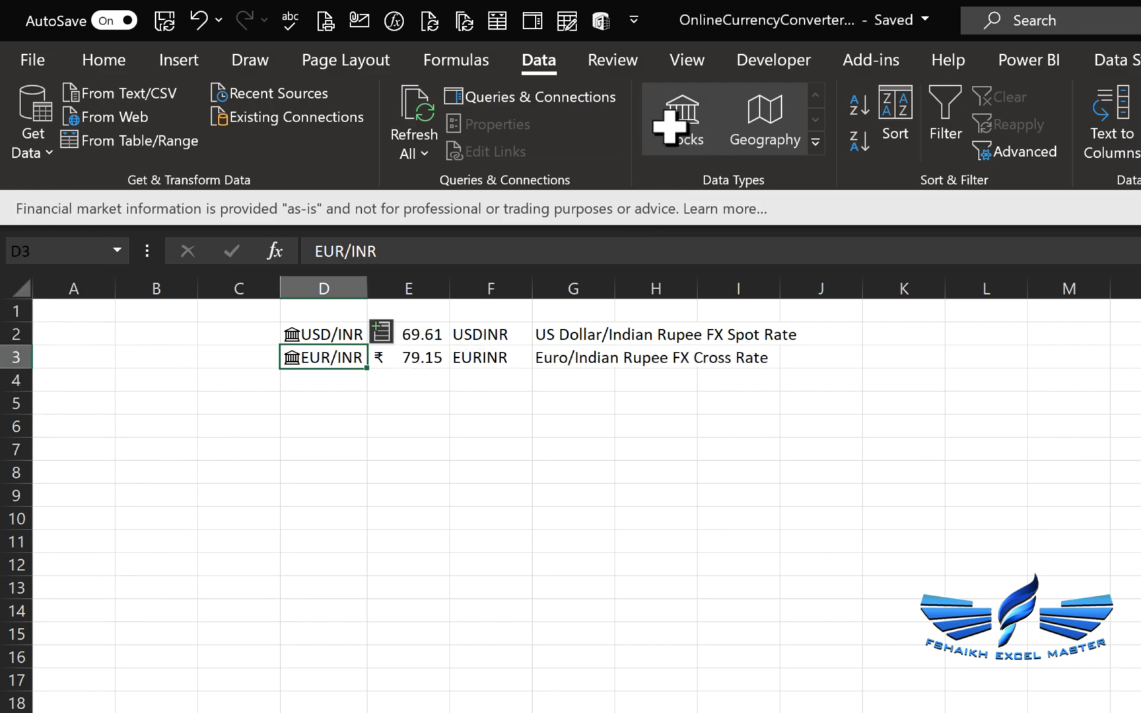
pyautogui.moveTo(681, 117)
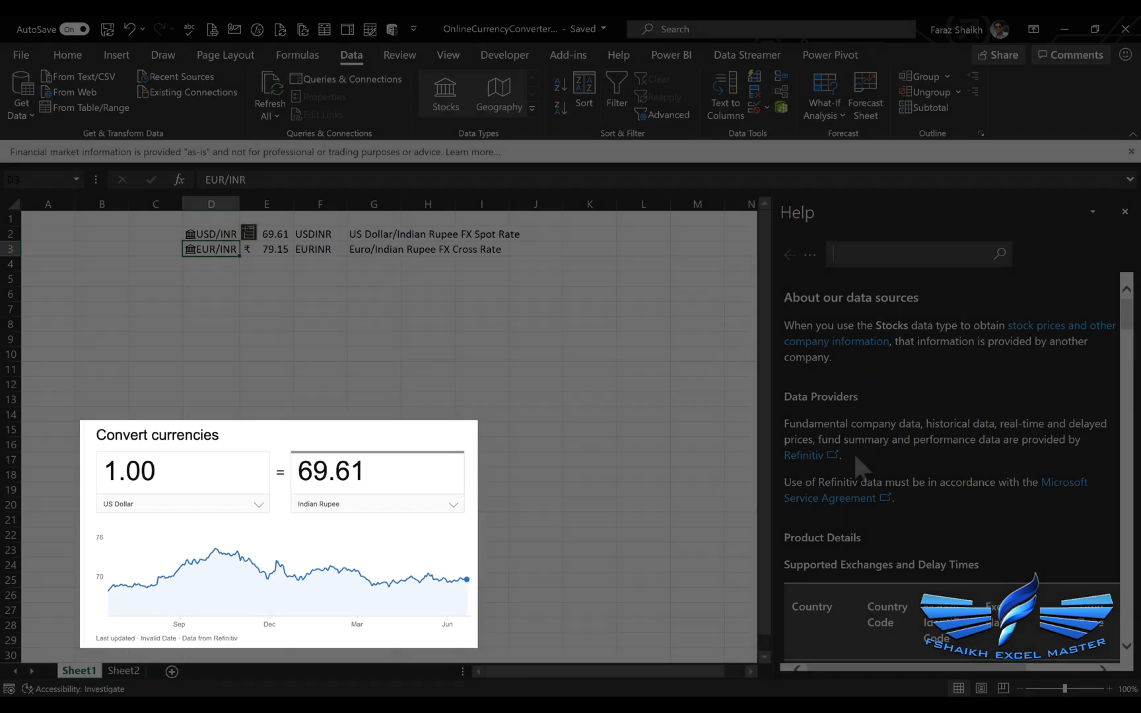
# Select the E2 price and scroll through the Help pane's supported exchanges table
pyautogui.click(1124, 212)
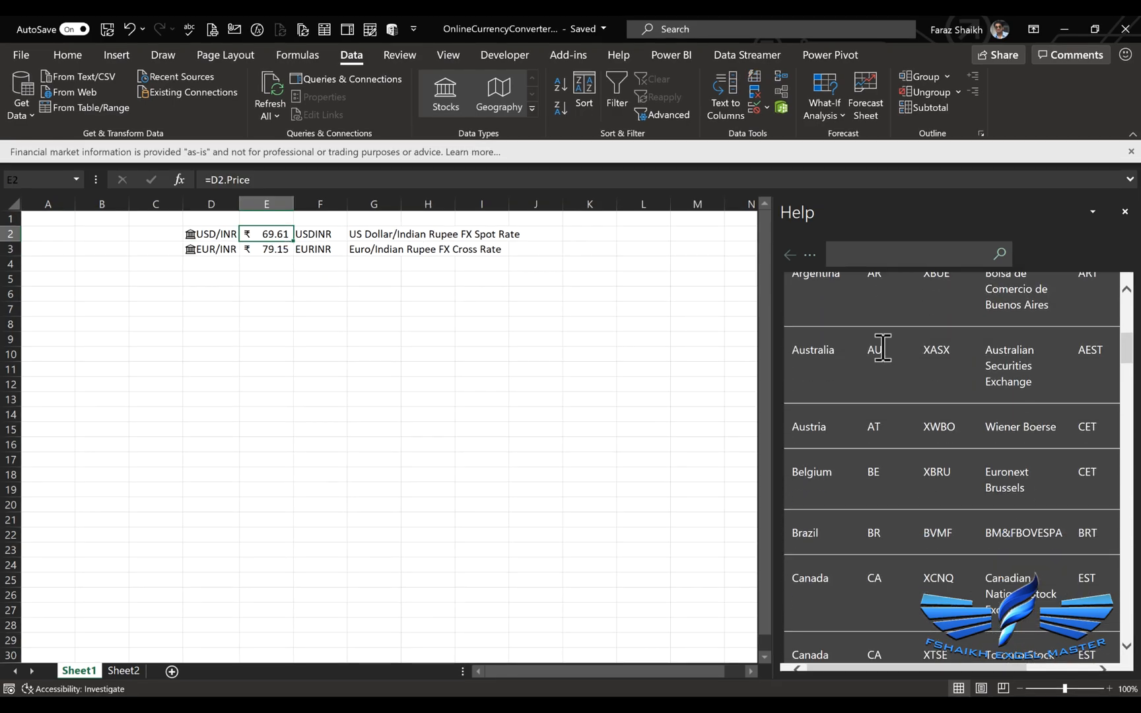
pyautogui.scroll(-3)
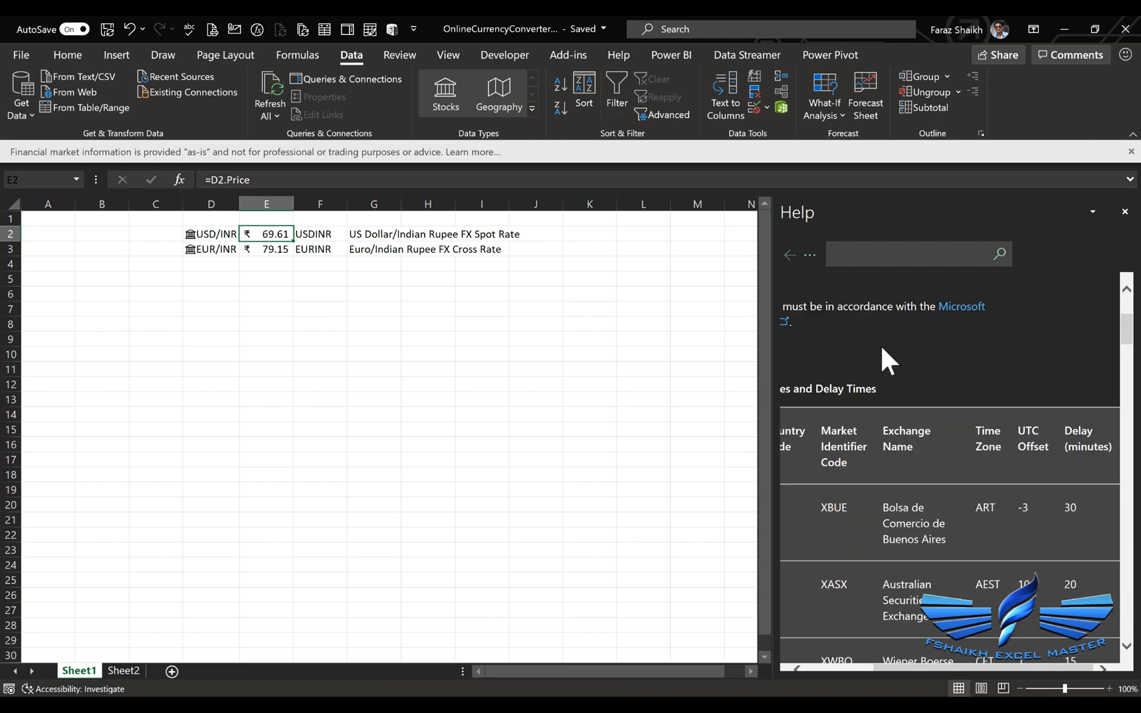
pyautogui.scroll(-3)
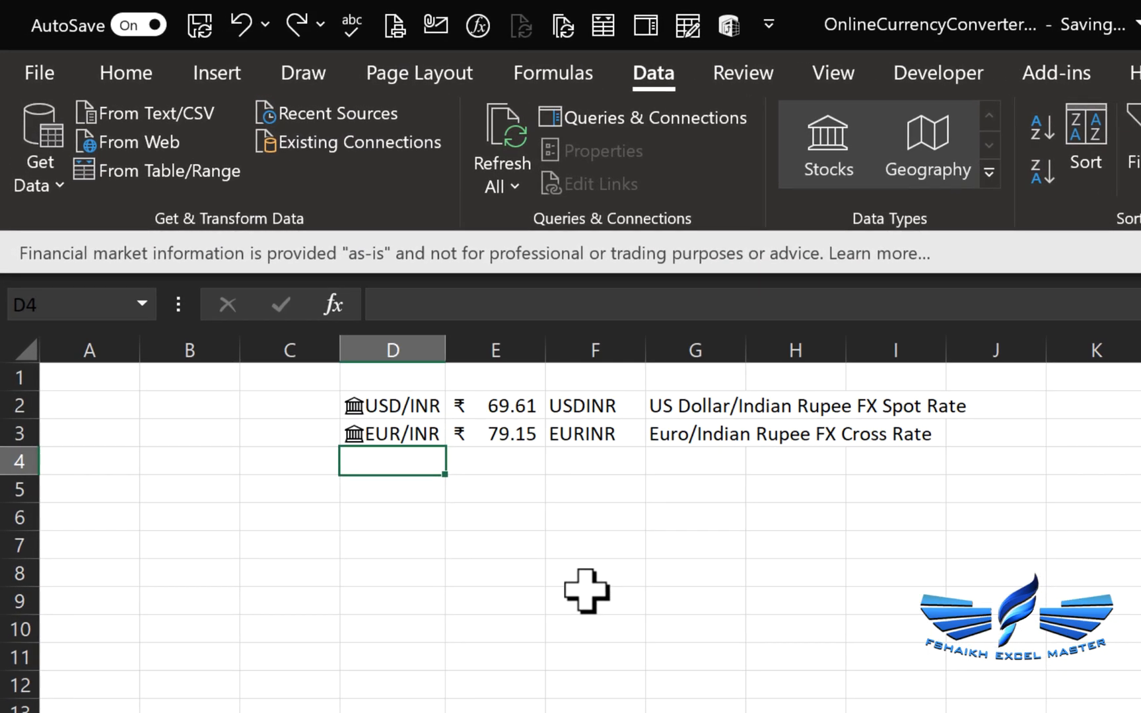
# Add SAR/EUR in row 4, copy the fields down, and show its 0.23 price in euros
pyautogui.write('SAR/EUR')
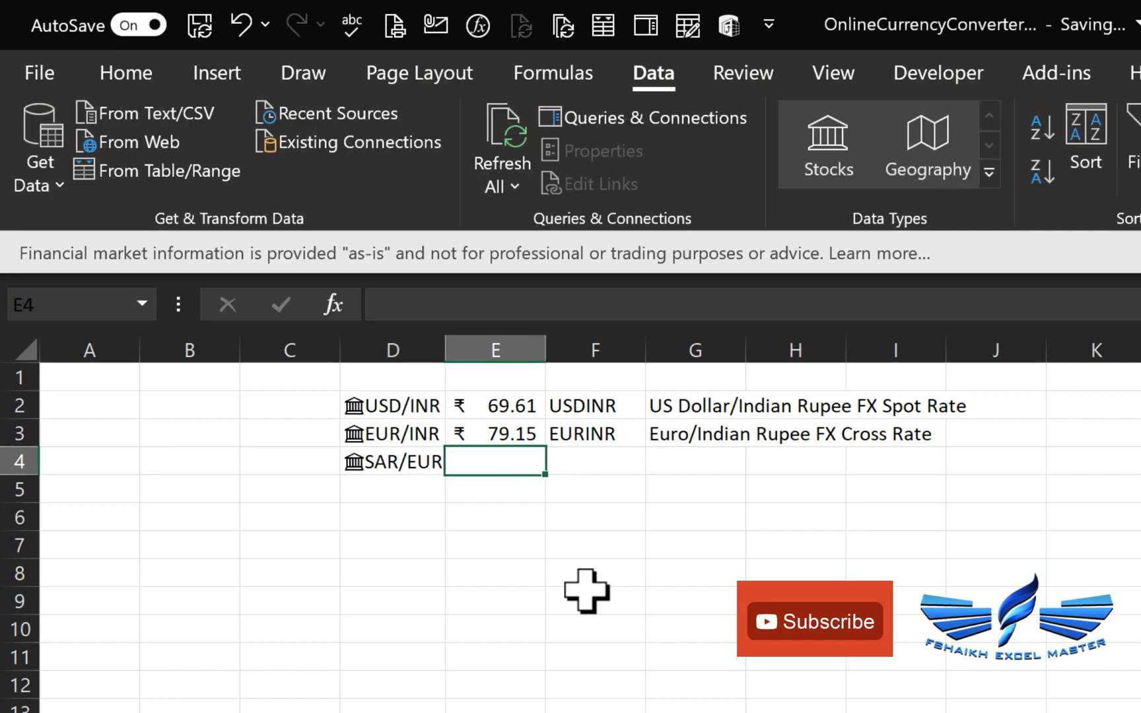
pyautogui.moveTo(447, 520)
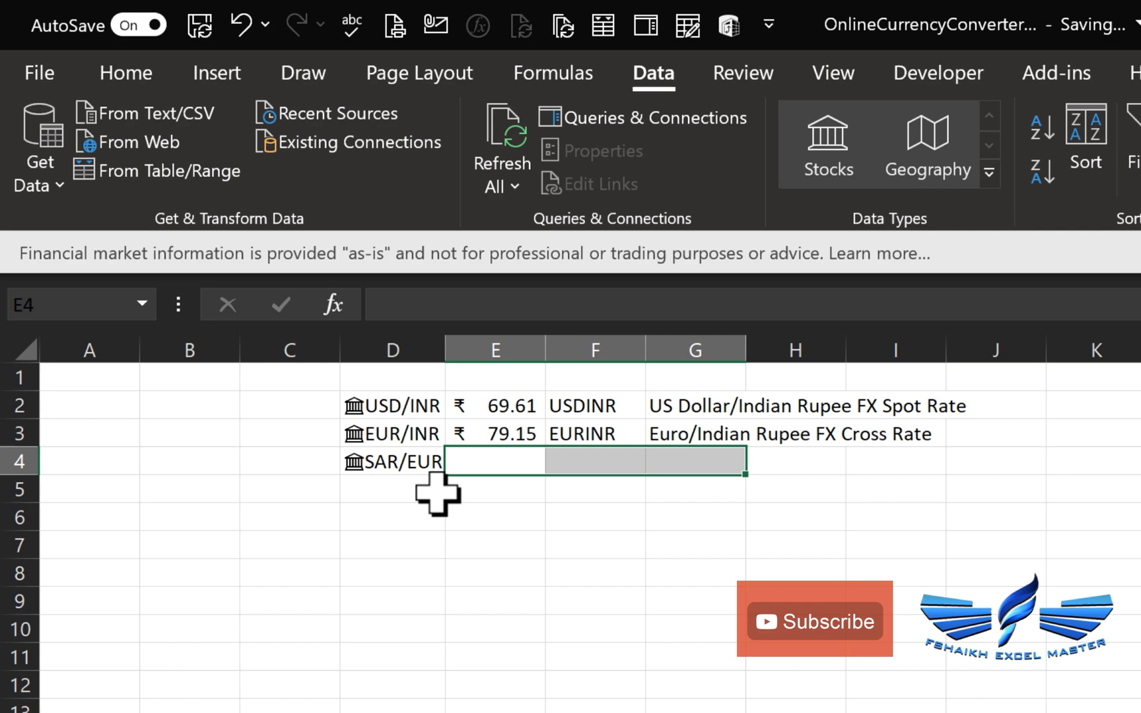
pyautogui.press('ctrl+d')
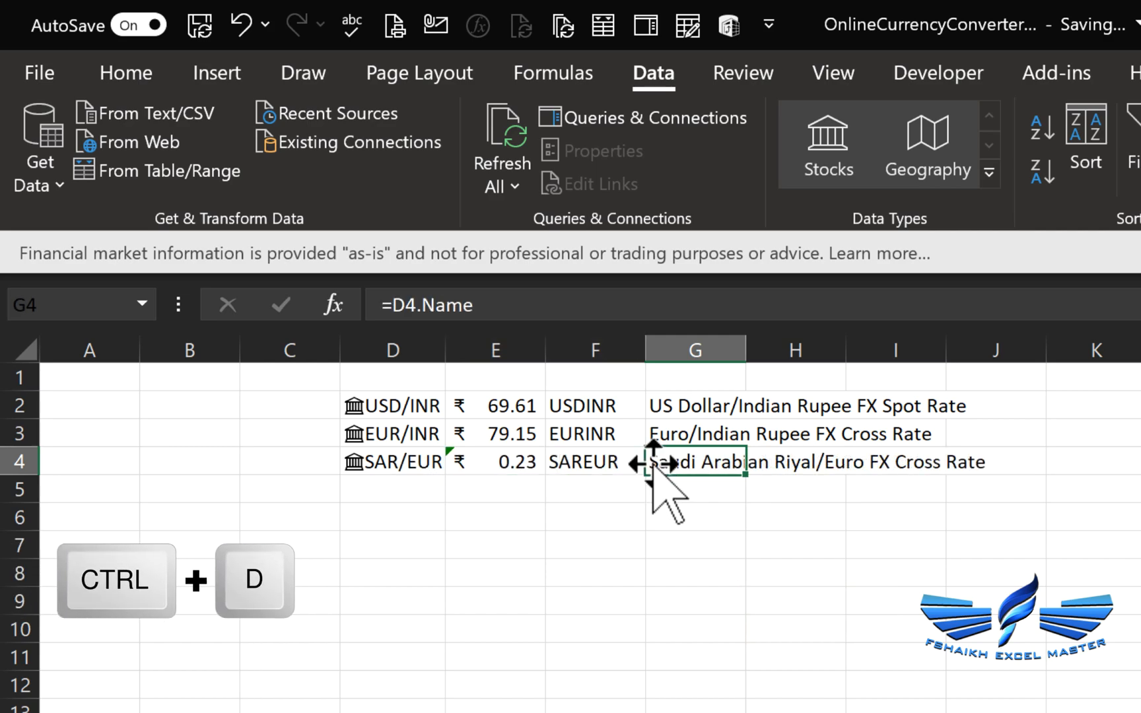
pyautogui.press('ctrl+d')
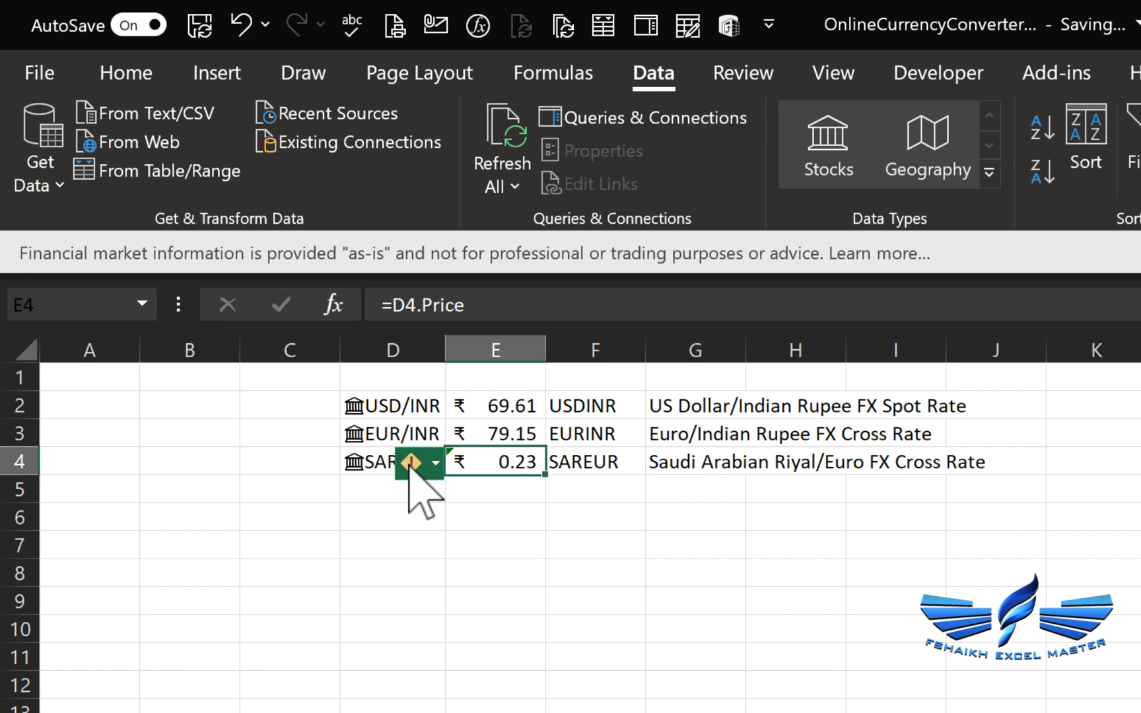
pyautogui.click(428, 462)
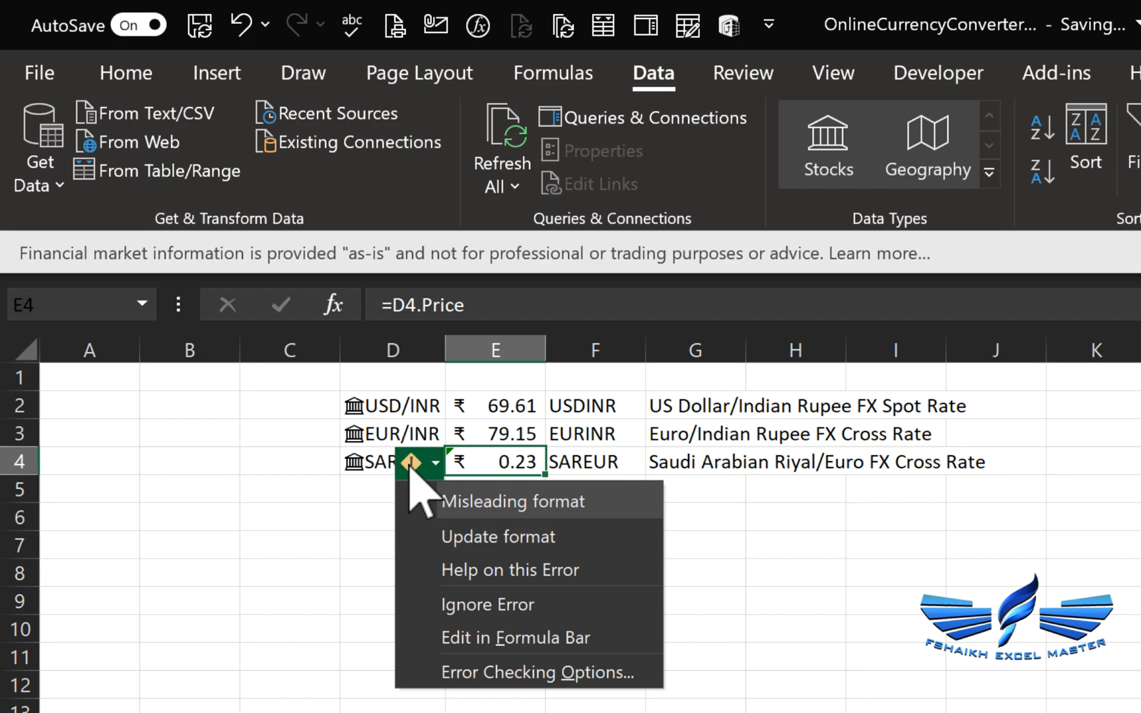
pyautogui.moveTo(498, 536)
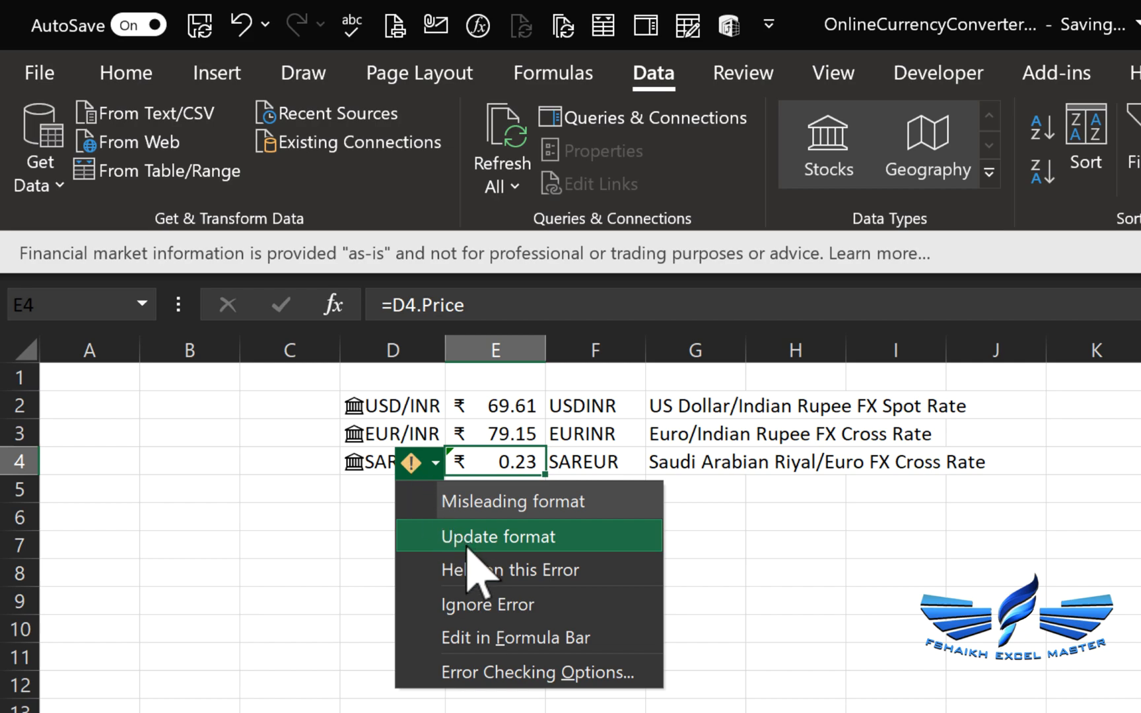
pyautogui.click(498, 536)
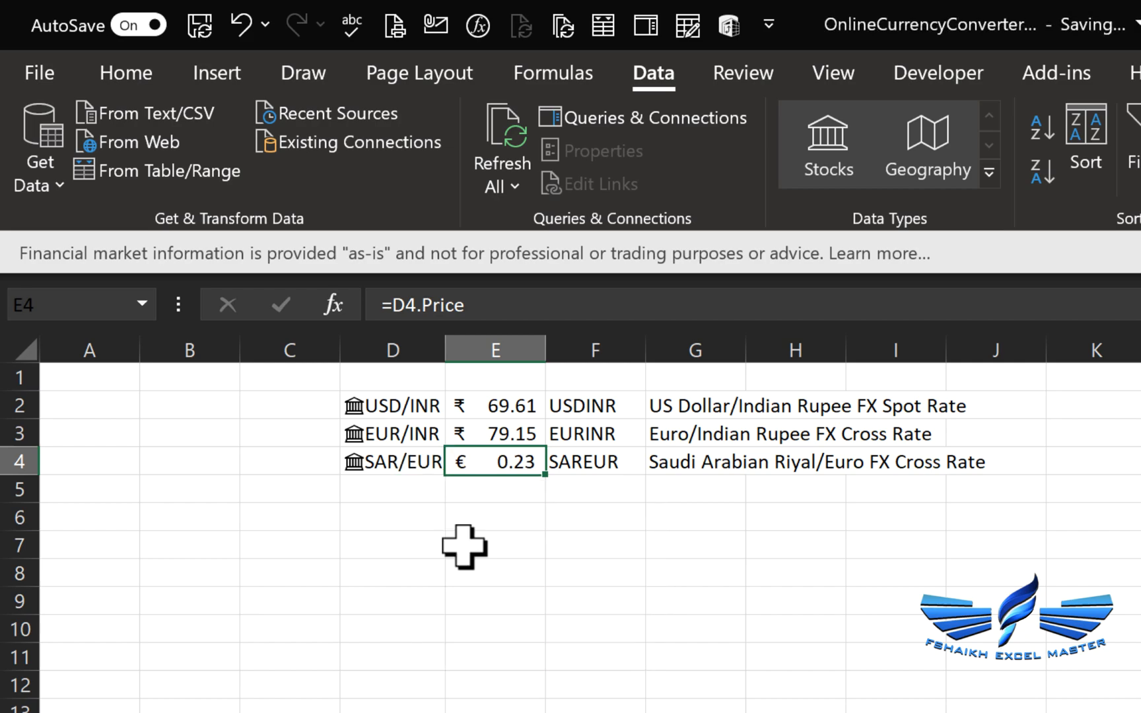
pyautogui.click(391, 489)
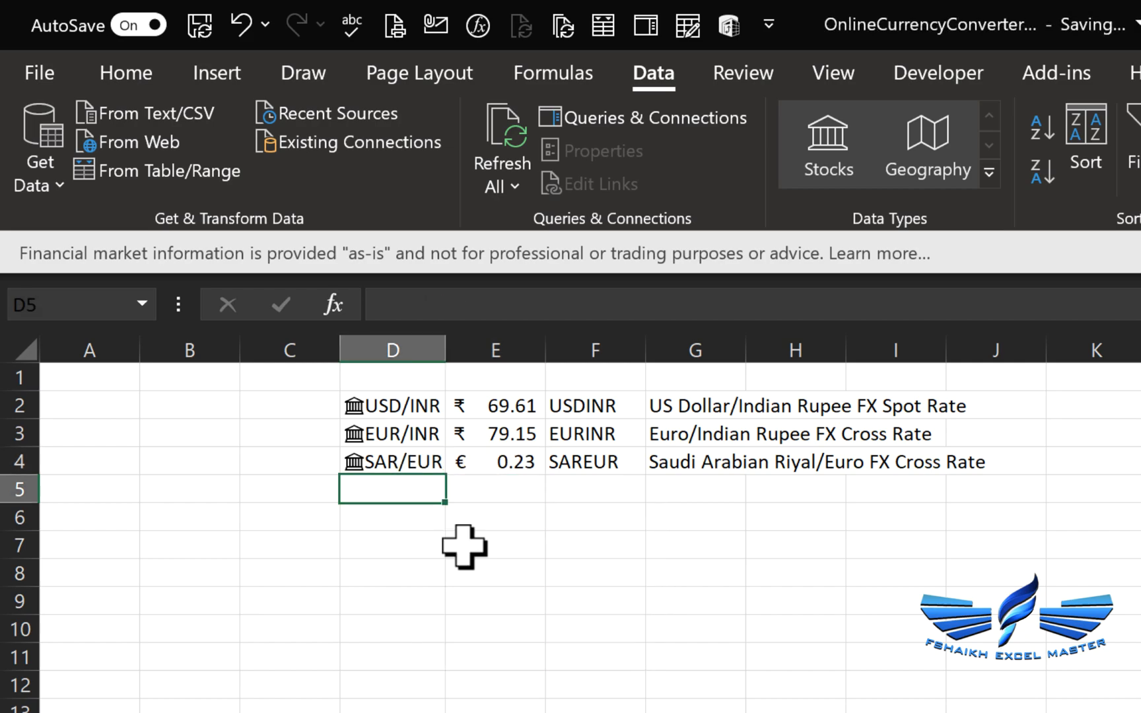
# Add EURSAR in row 5, copy the fields down, and show its 4.27 price in riyals
pyautogui.write('EURSAR')
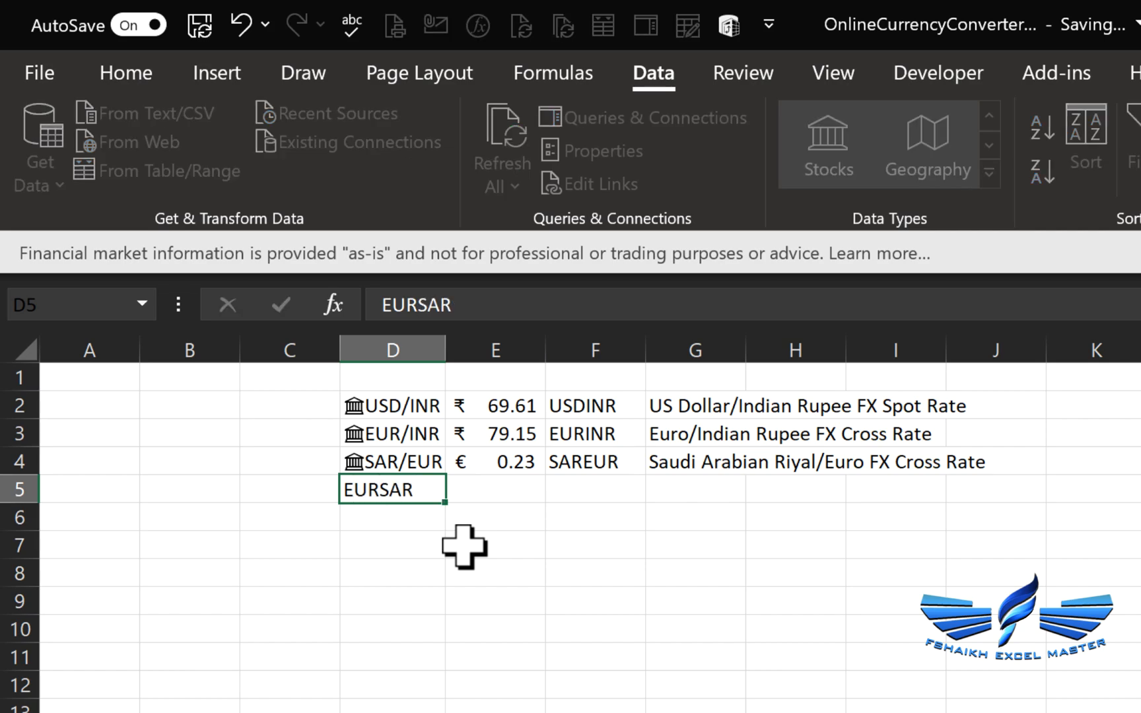
pyautogui.press('ctrl+d')
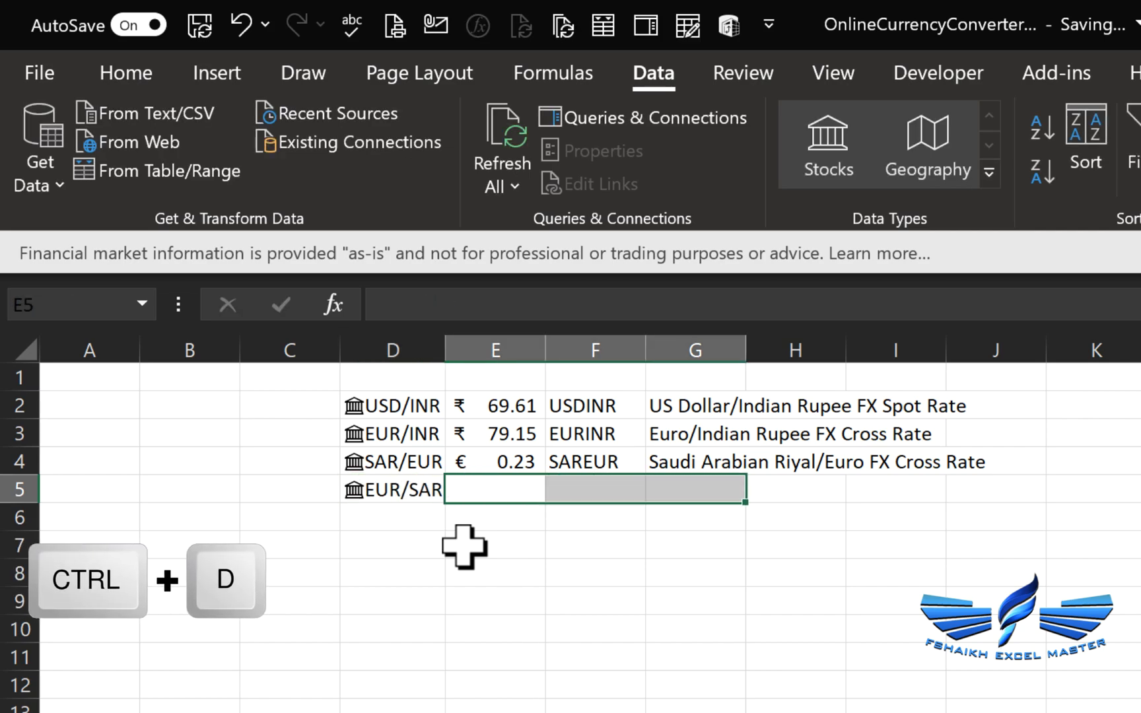
pyautogui.press('ctrl+d')
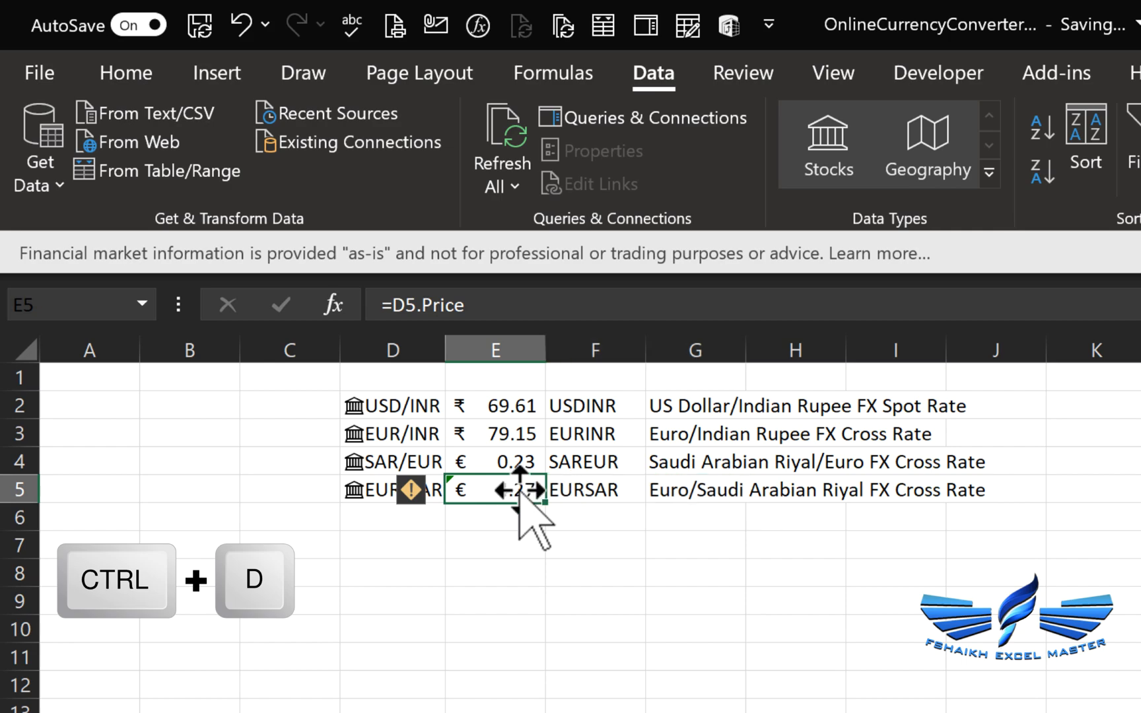
pyautogui.click(410, 490)
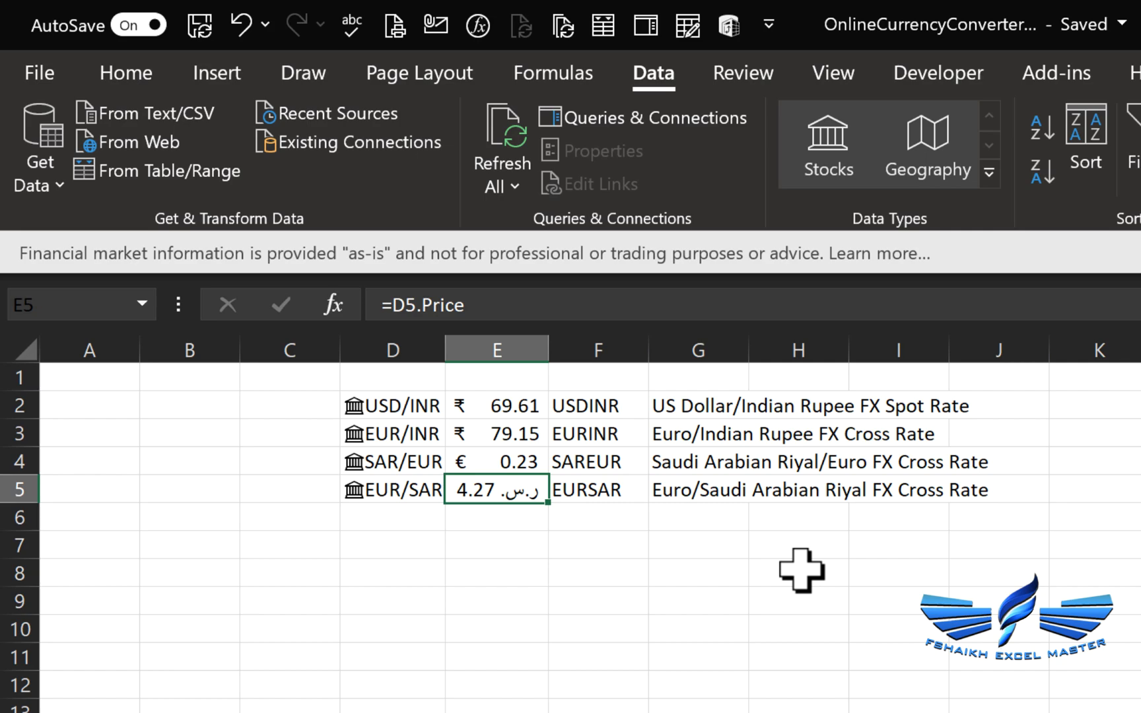
pyautogui.click(392, 516)
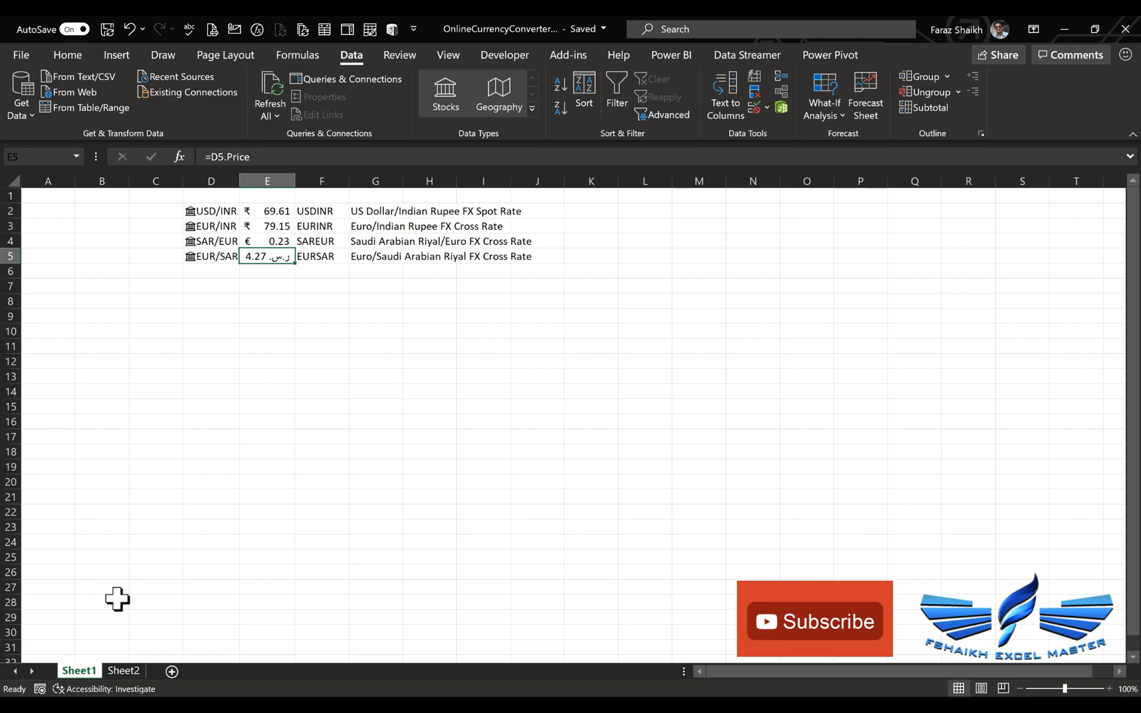
# Go to Sheet2 and select the CurrencyList pair entries, typing USDINR
pyautogui.click(123, 670)
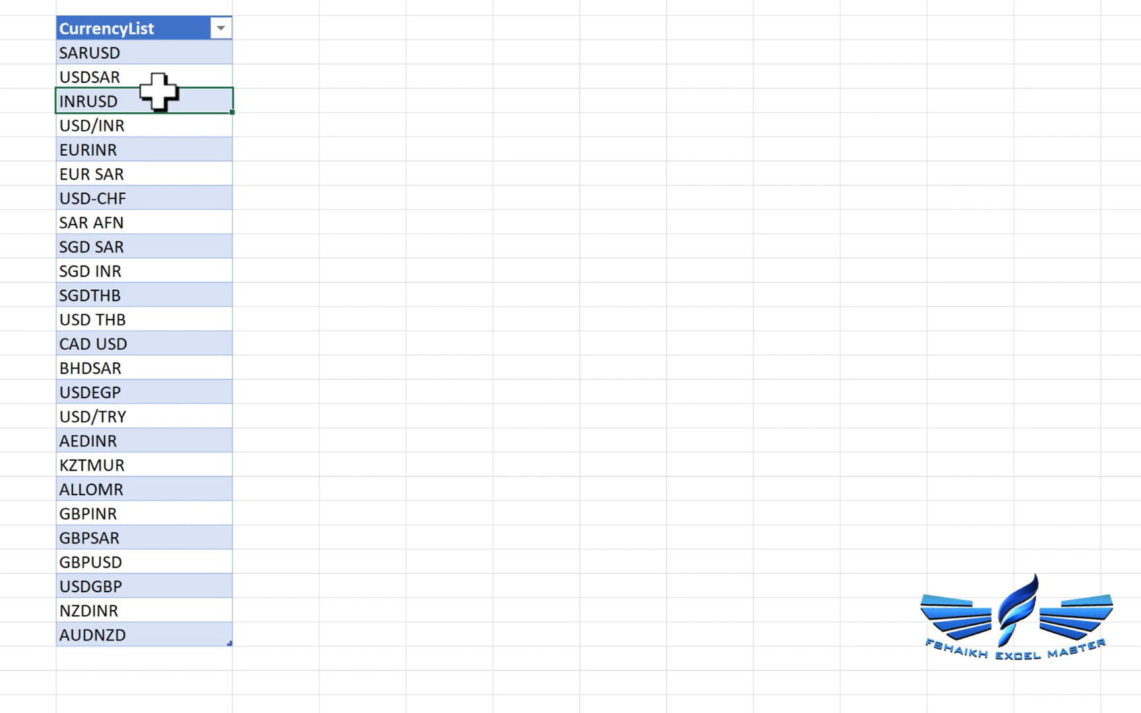
pyautogui.write('USDINR')
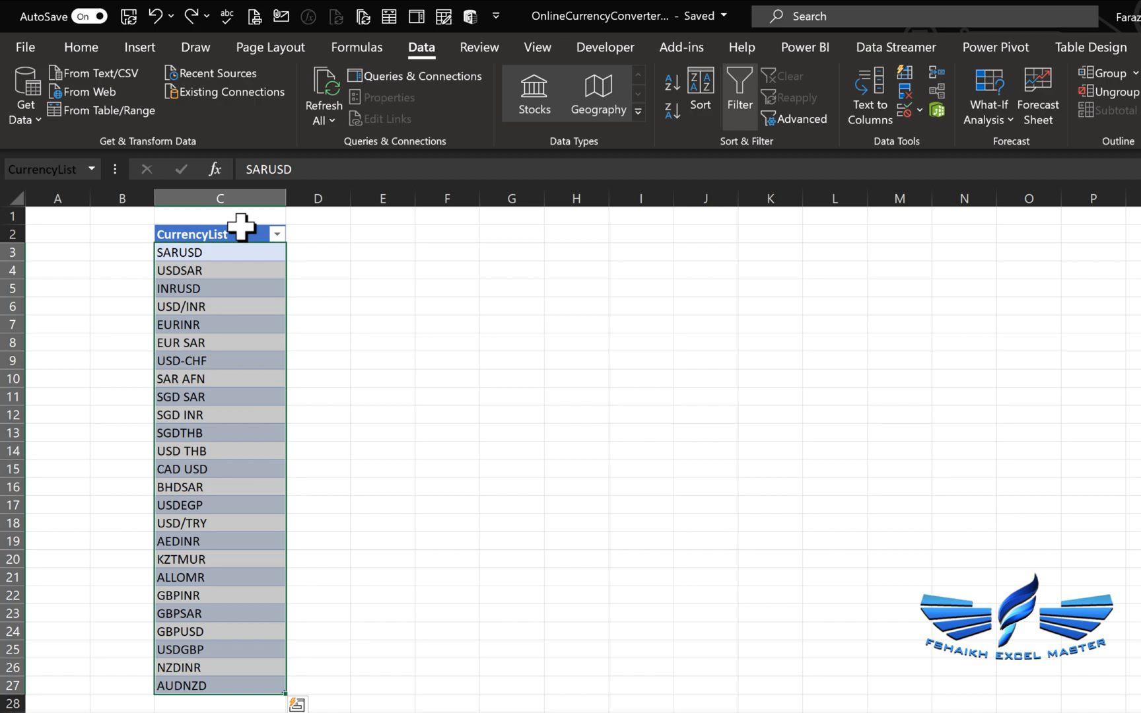
pyautogui.moveTo(530, 177)
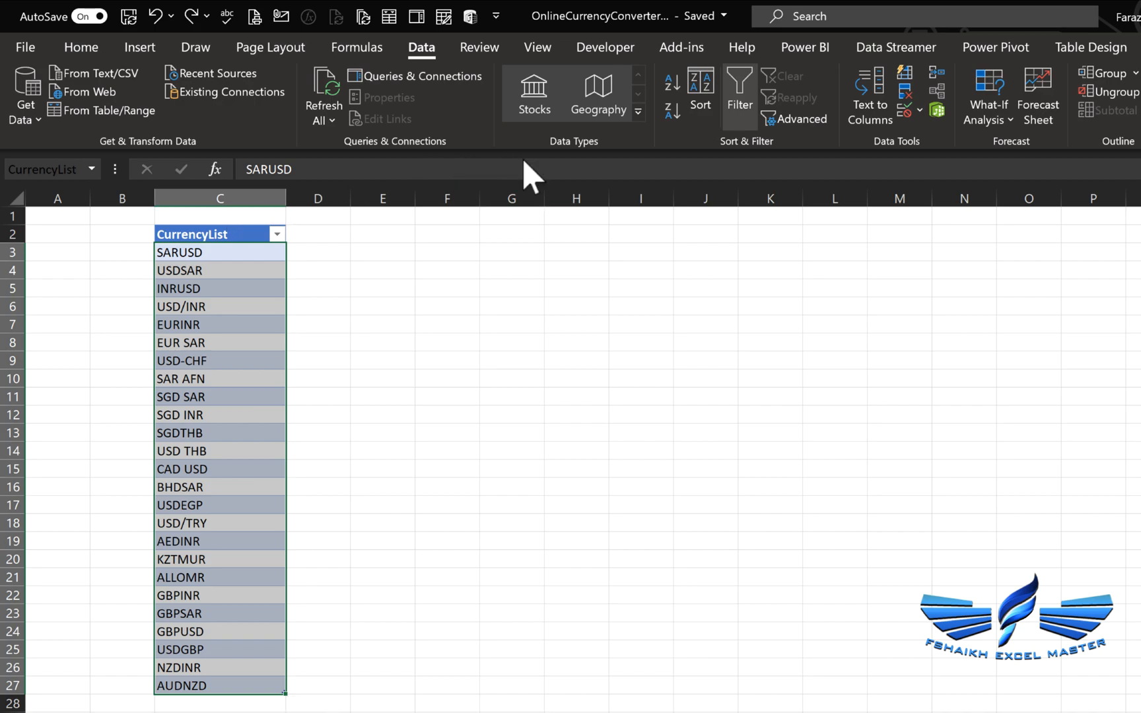
# Convert all 25 CurrencyList pairs to Stocks and add Price, Ticker symbol and Name columns
pyautogui.click(533, 93)
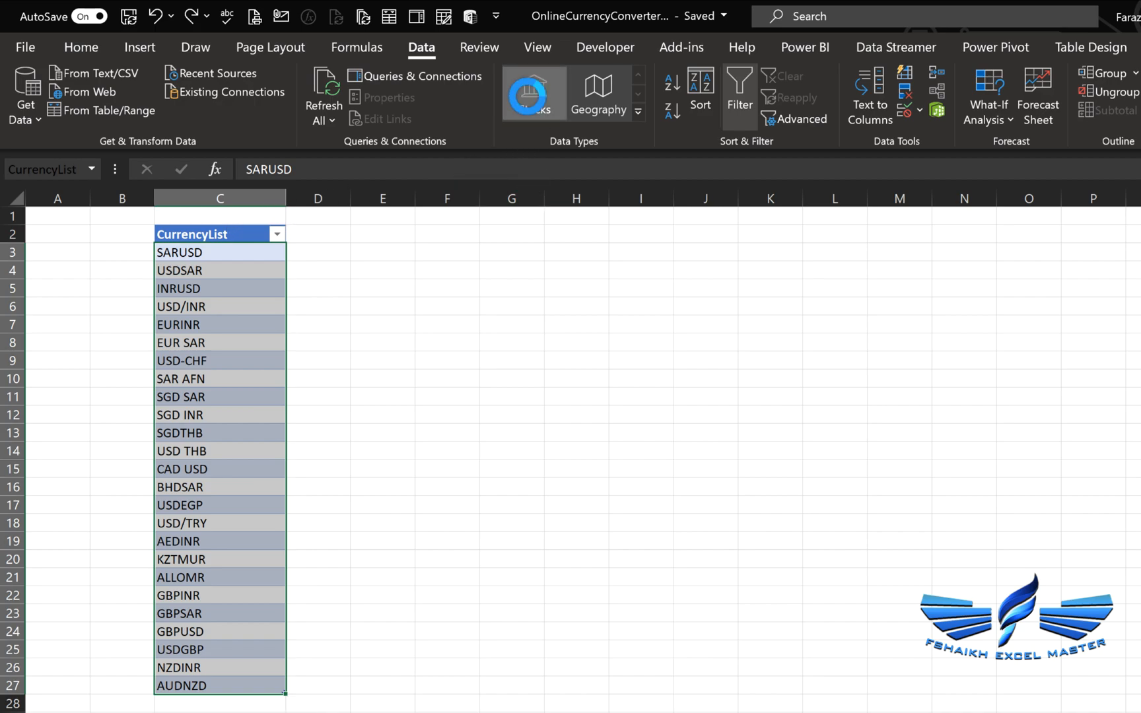
pyautogui.click(533, 93)
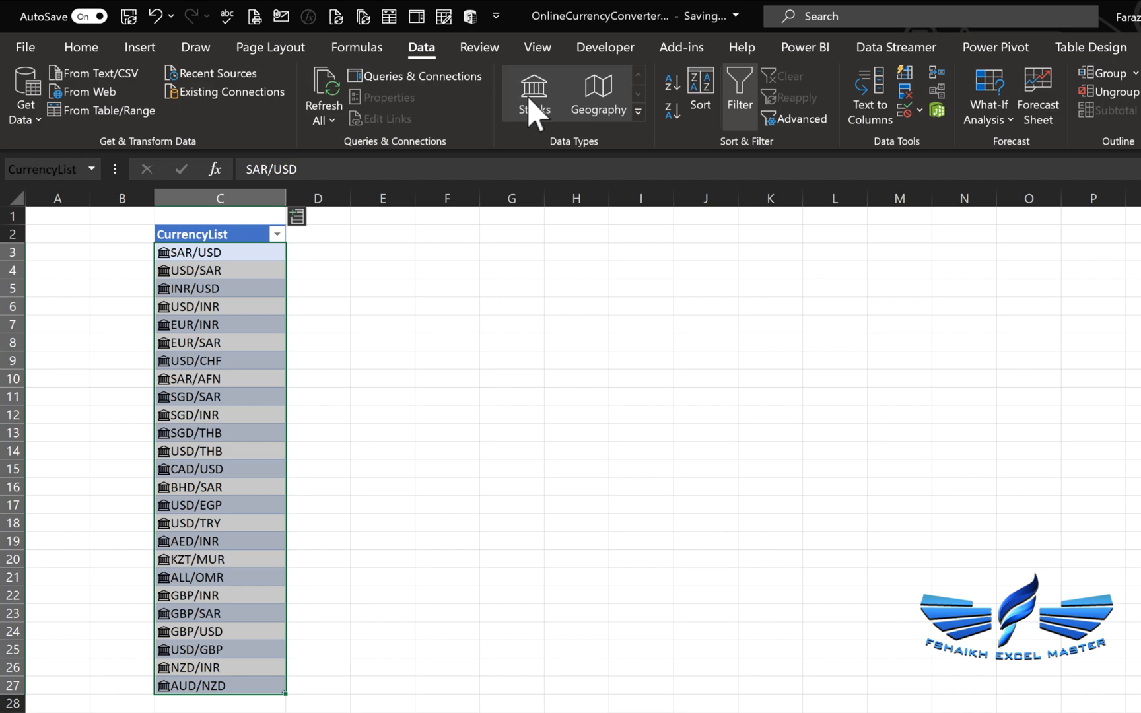
pyautogui.click(296, 216)
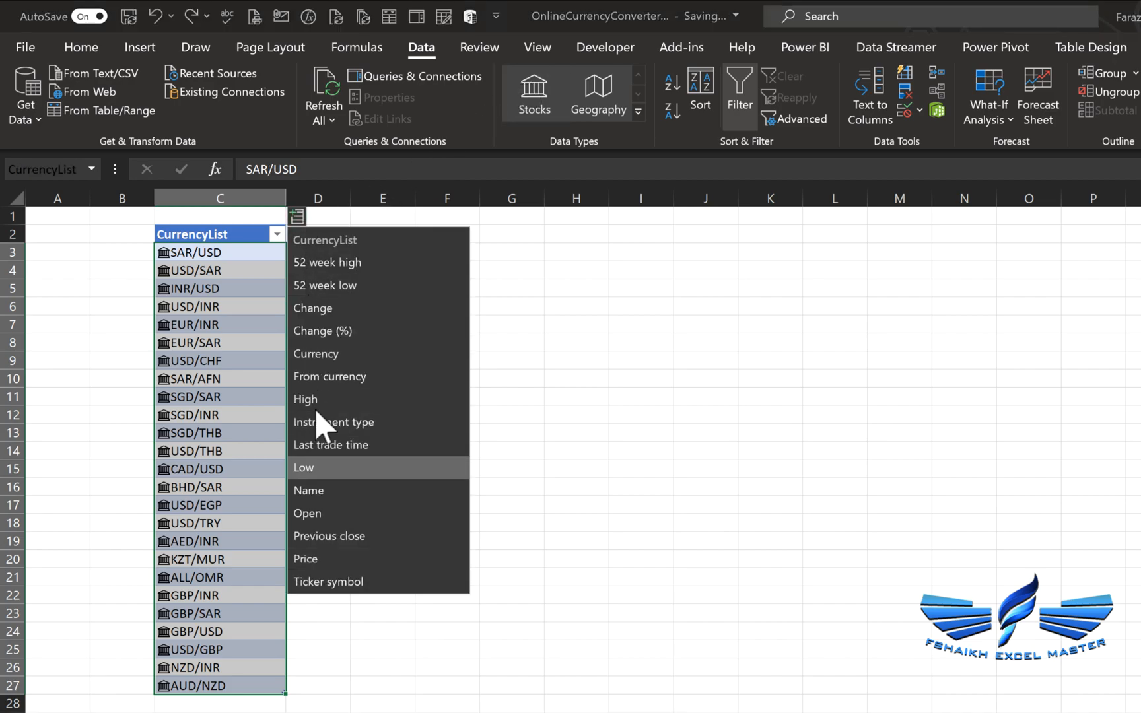
pyautogui.click(305, 557)
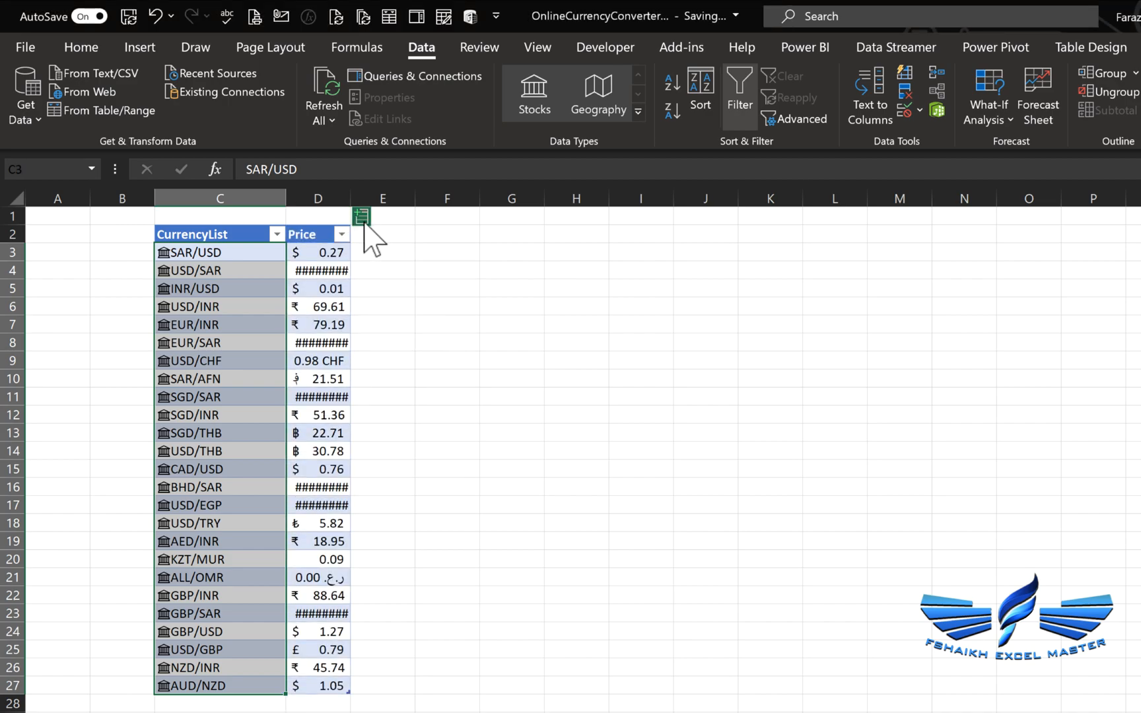
pyautogui.click(361, 214)
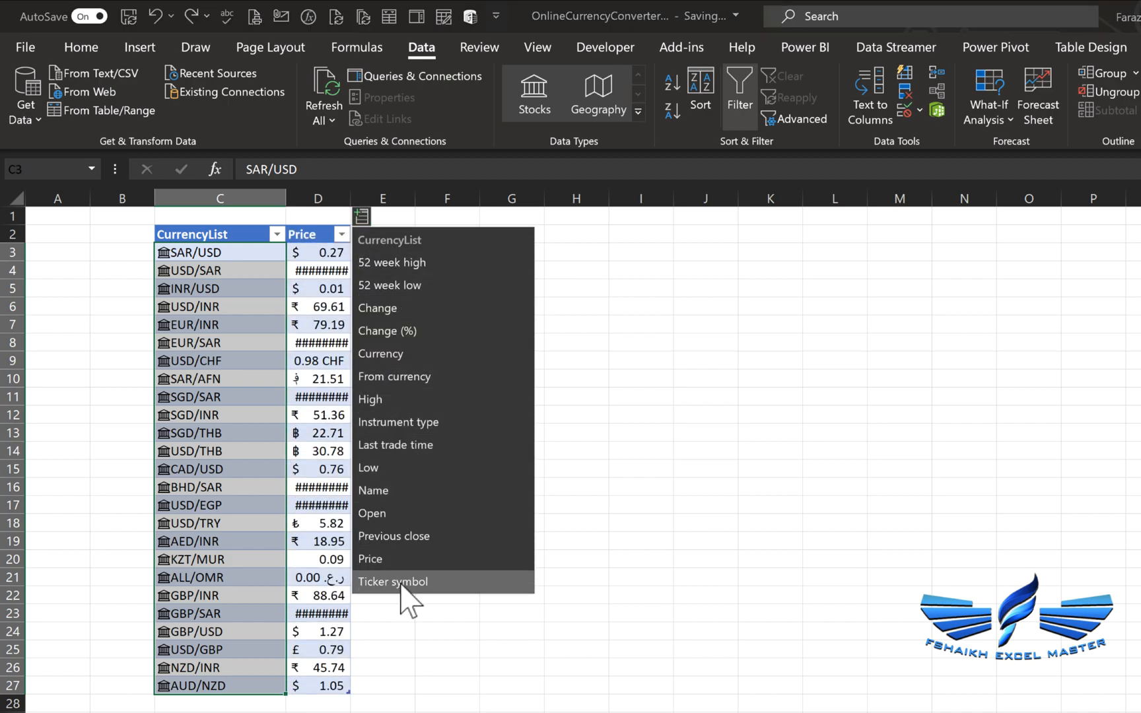
pyautogui.click(392, 581)
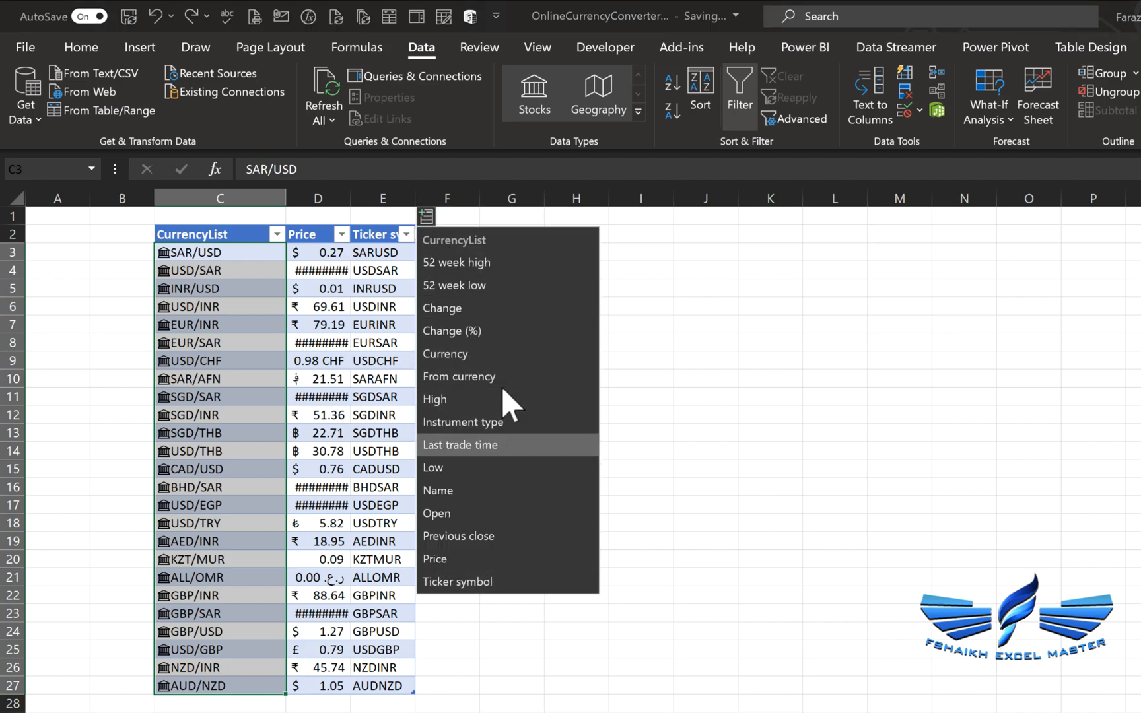
pyautogui.click(437, 490)
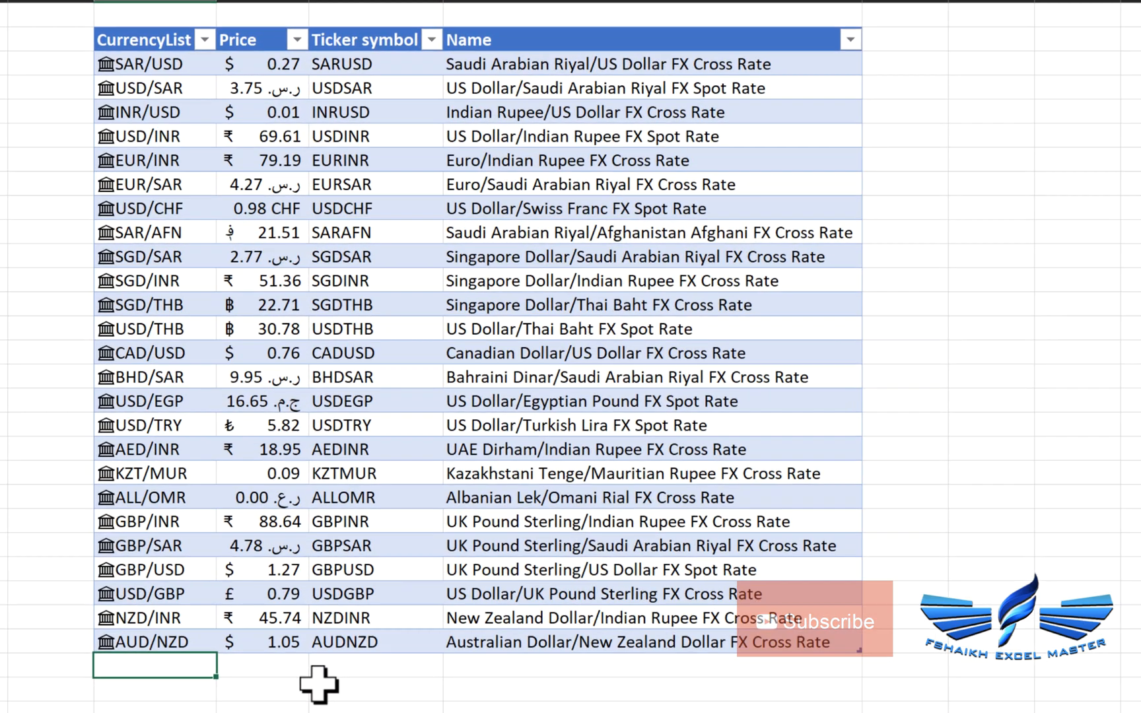
# Append INRSAR as the 26th table row with its 0.05 price shown in riyals
pyautogui.write('INRS')
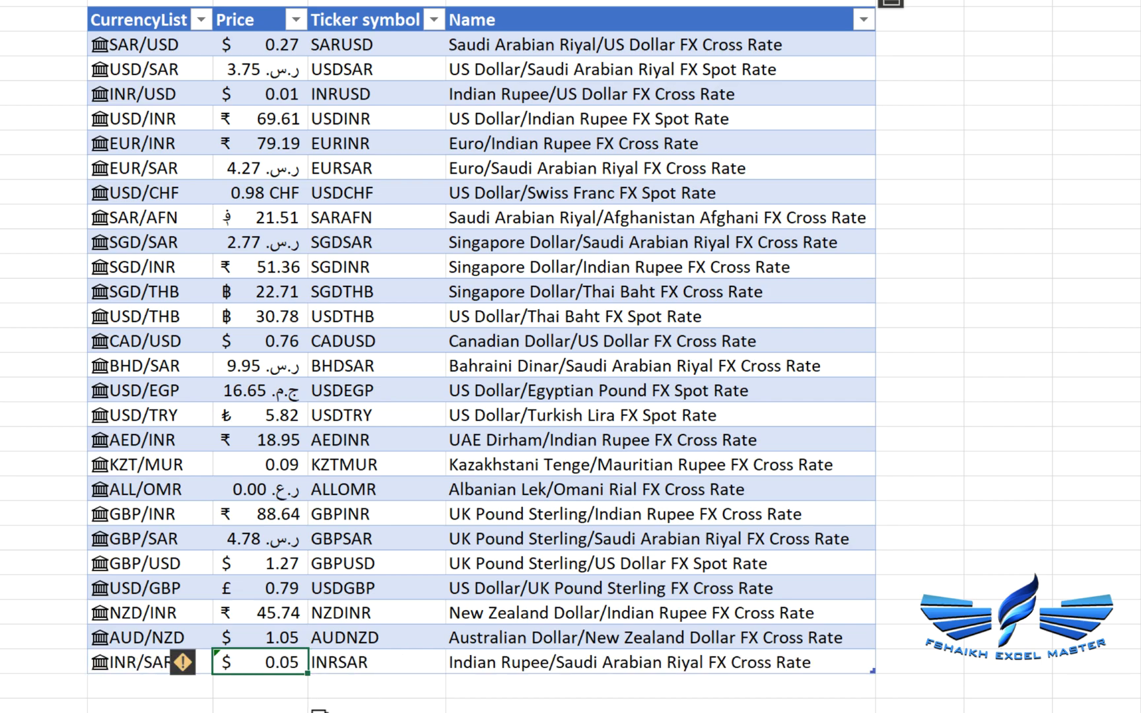
pyautogui.click(188, 663)
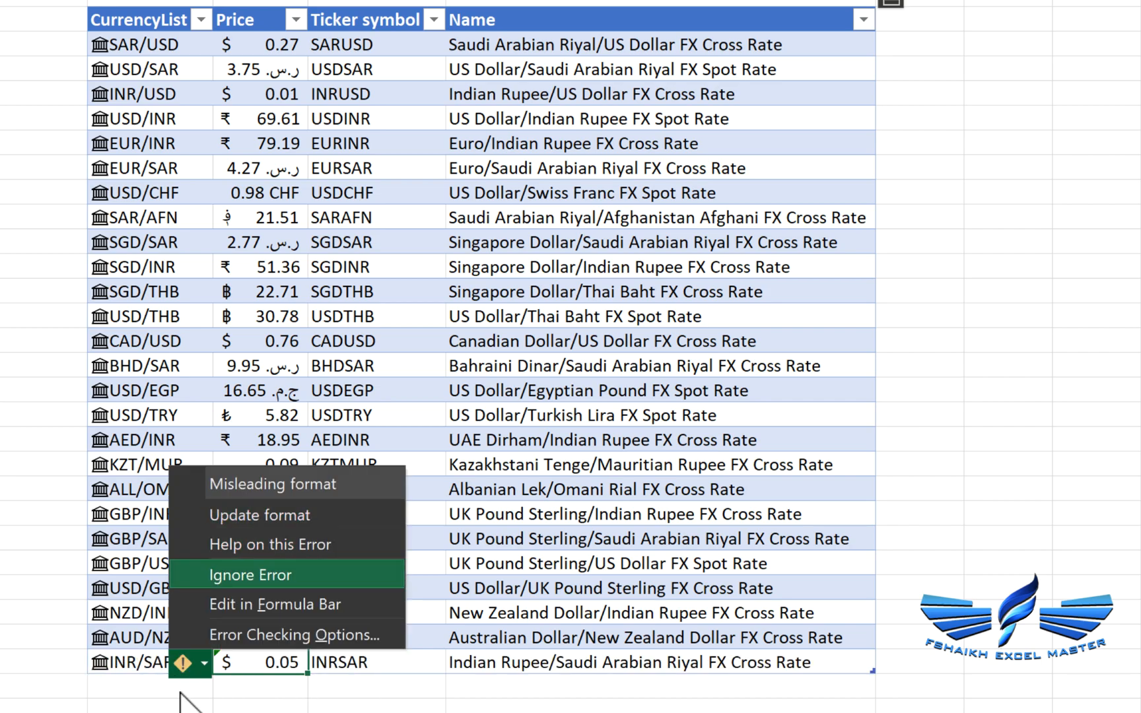
pyautogui.moveTo(233, 604)
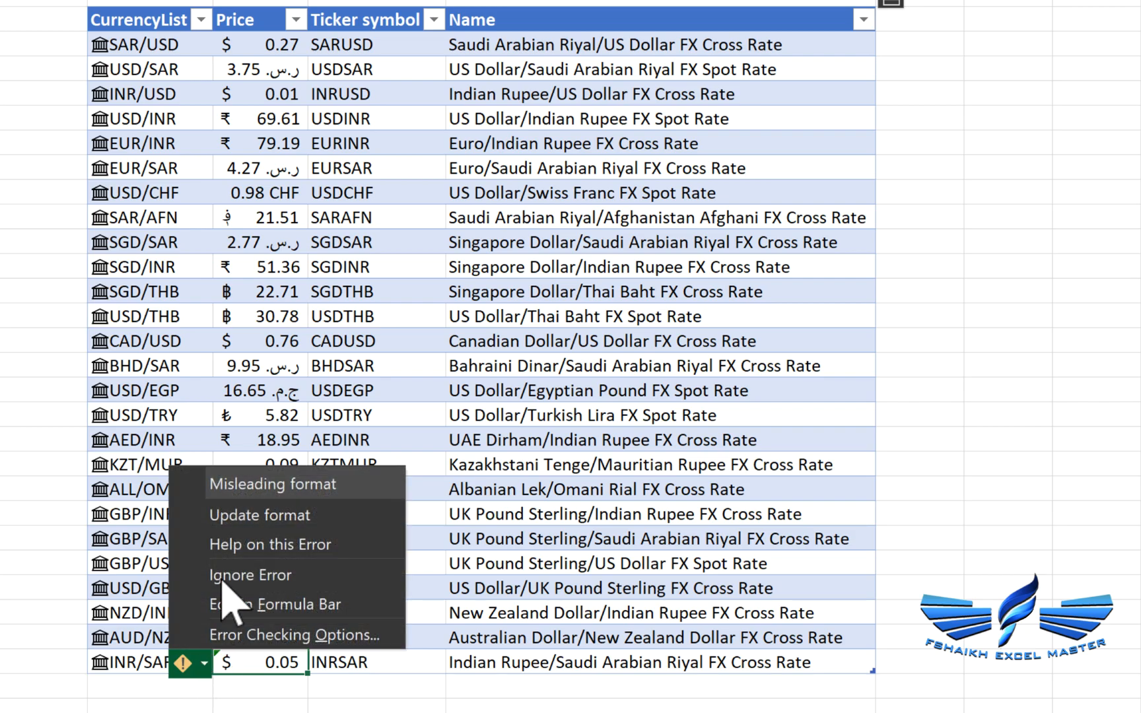
pyautogui.click(250, 575)
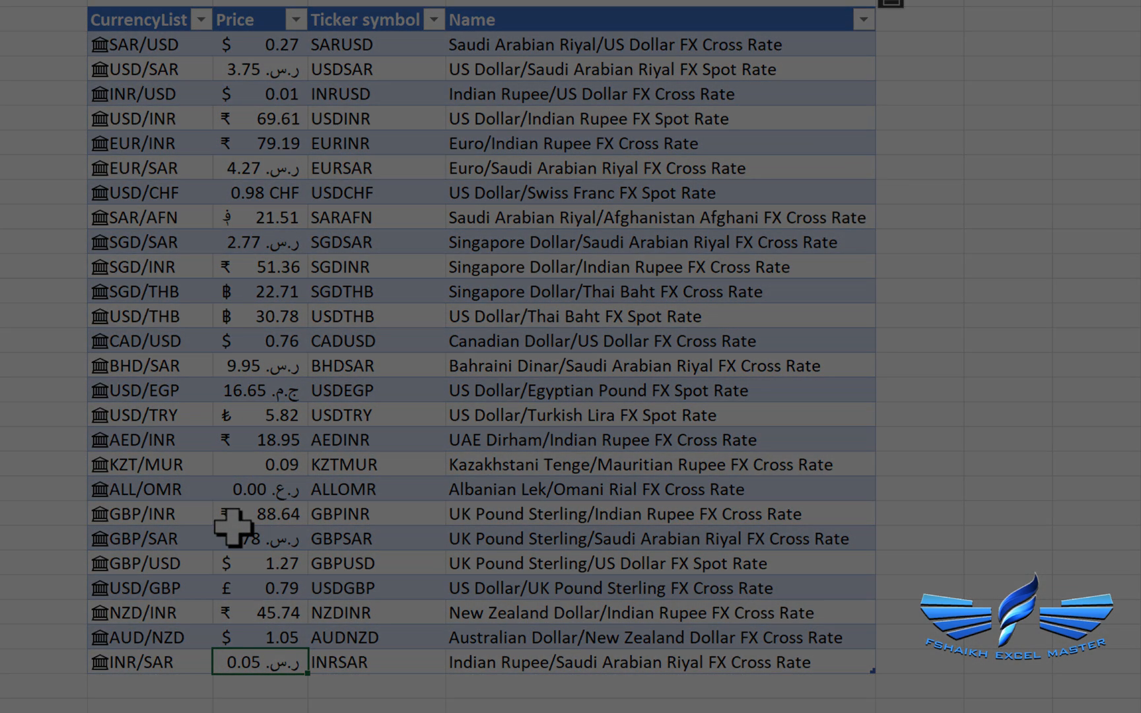